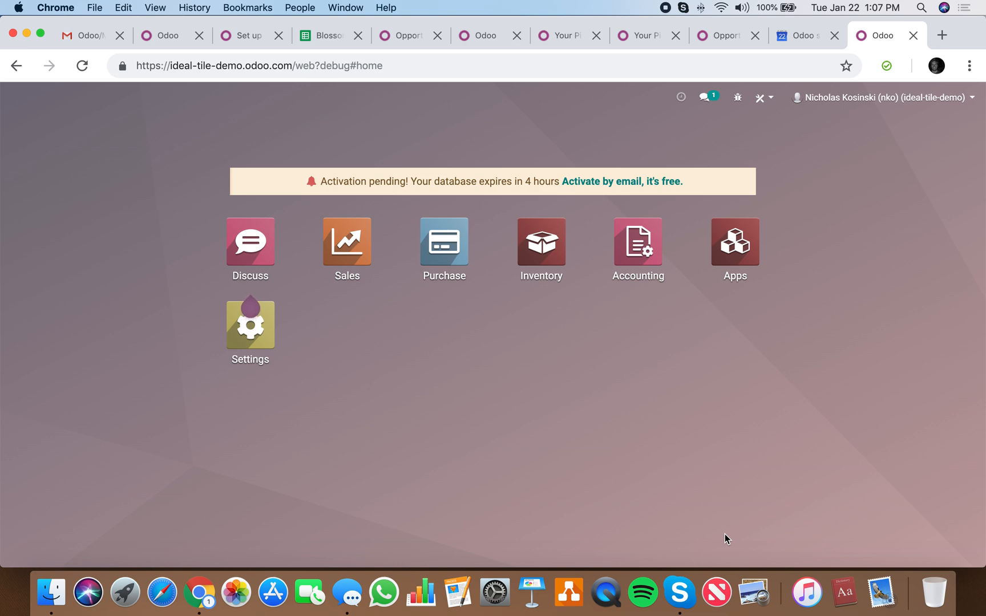
# Step: Open the empty Sales Products list from the home dashboard menu search
pyautogui.click(250, 325)
pyautogui.write('pro')
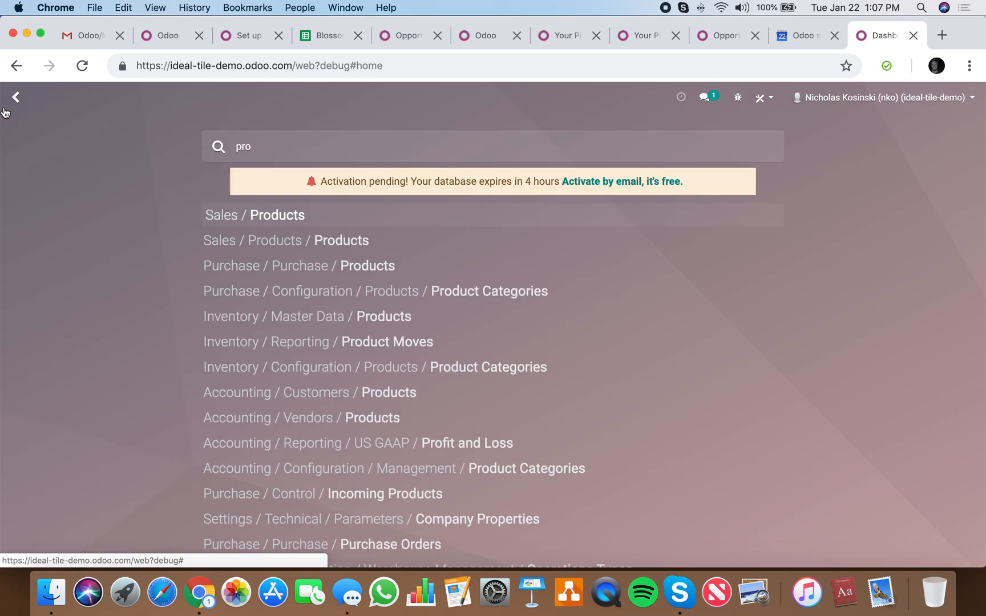
pyautogui.click(254, 214)
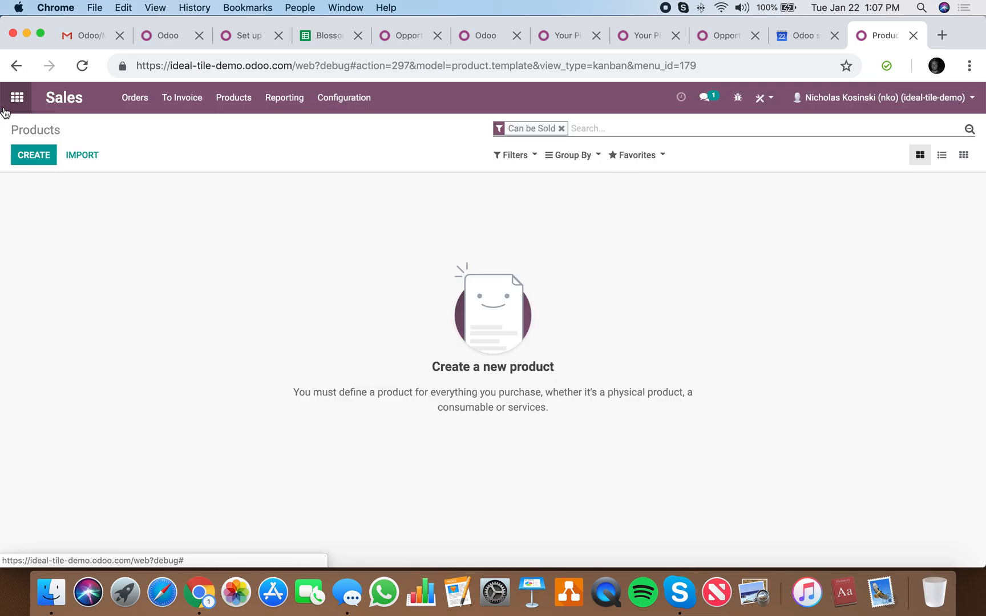
# Step: Start a new blank product form from the Products list
pyautogui.click(33, 154)
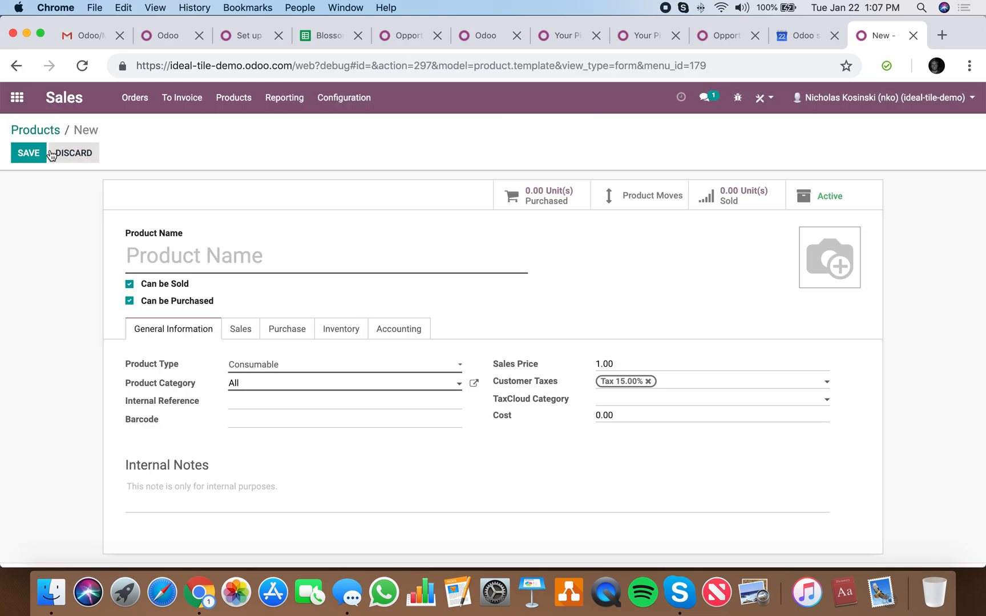
pyautogui.moveTo(154, 357)
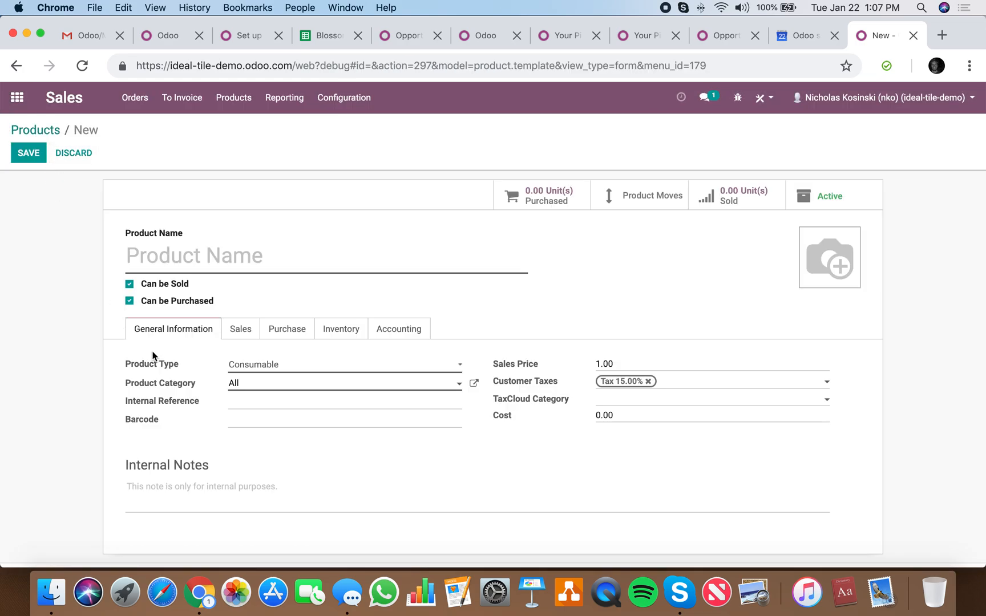
pyautogui.moveTo(141, 282)
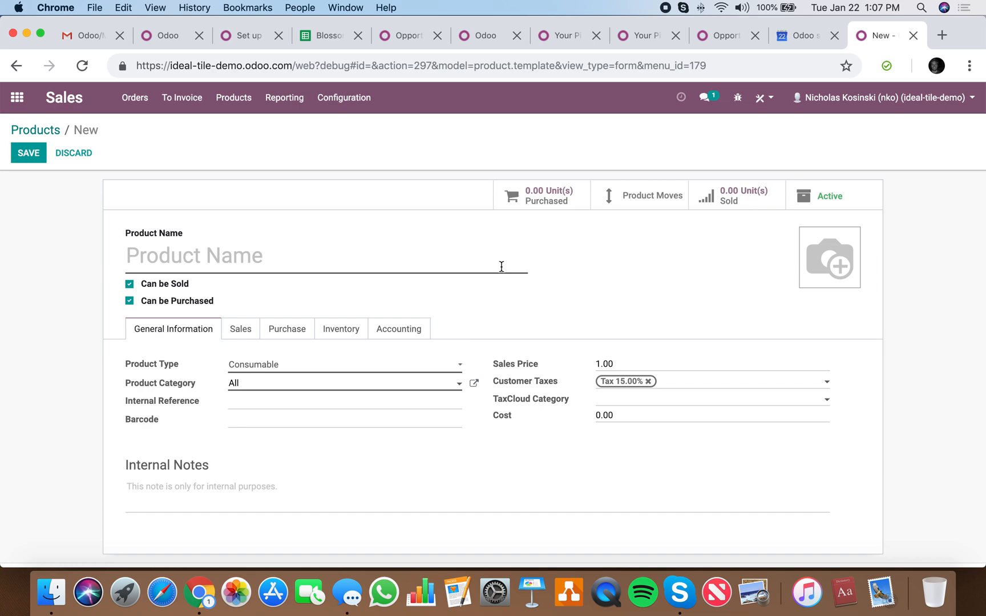
pyautogui.moveTo(306, 231)
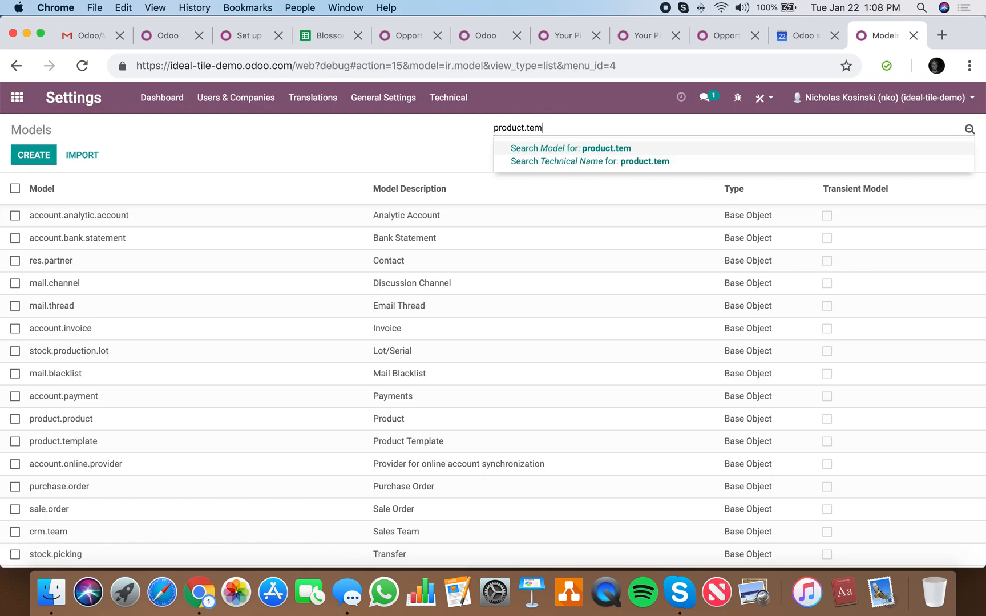
# Step: Open the product.template model and sort its fields by Required, highlighting categ_id
pyautogui.click(578, 148)
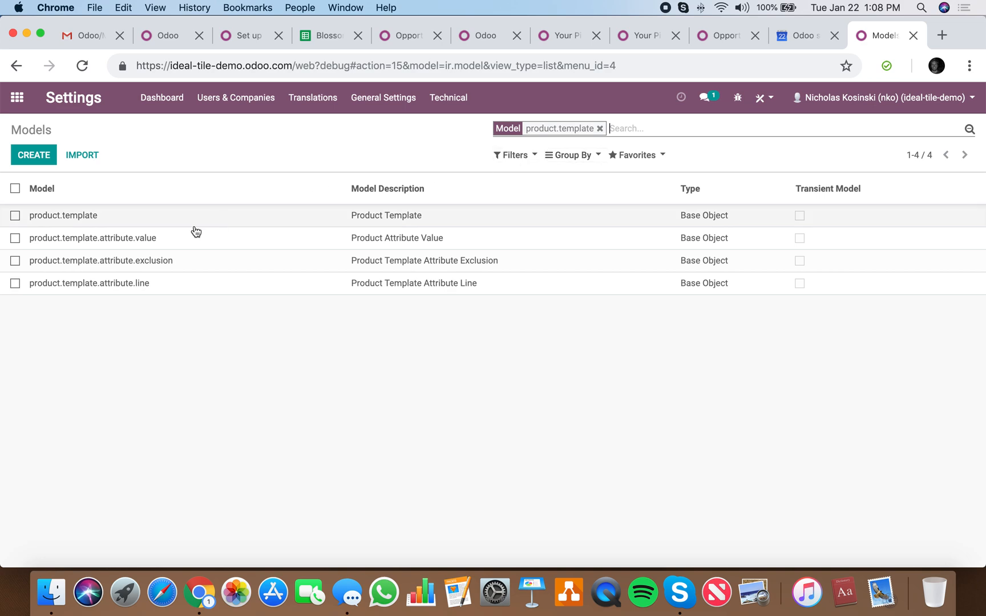
pyautogui.click(62, 216)
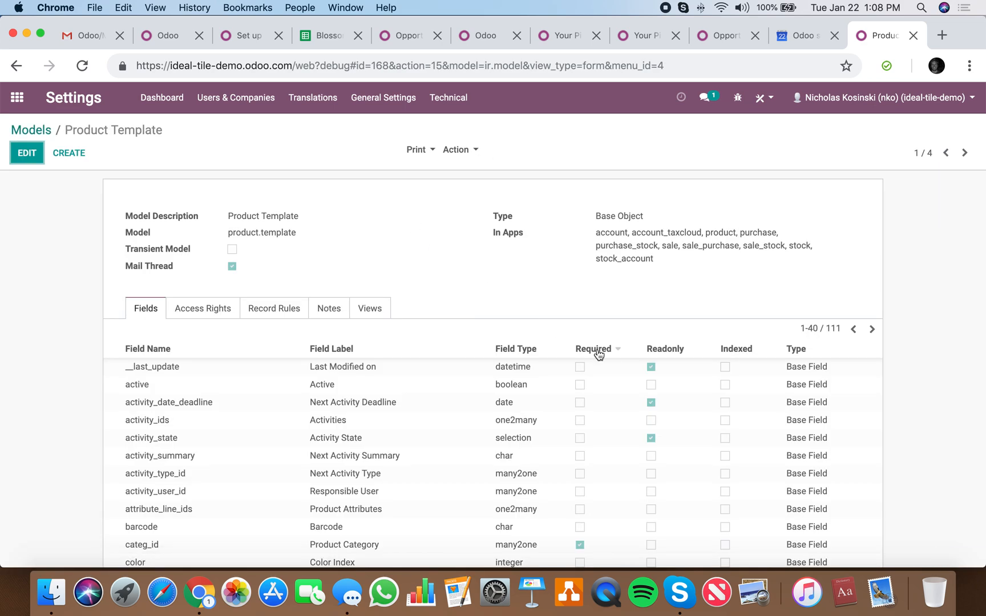
pyautogui.click(593, 349)
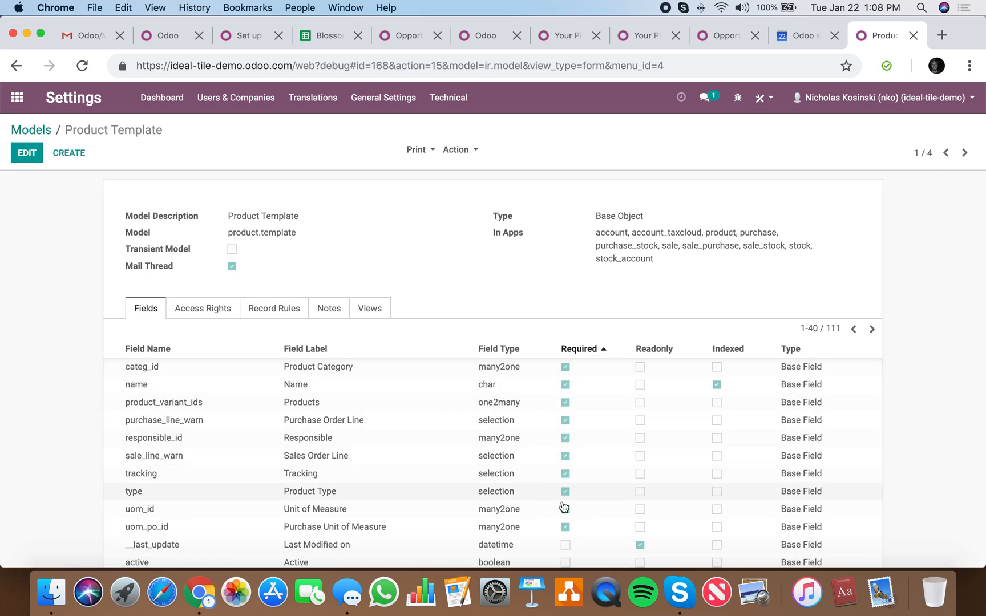
pyautogui.scroll(-3)
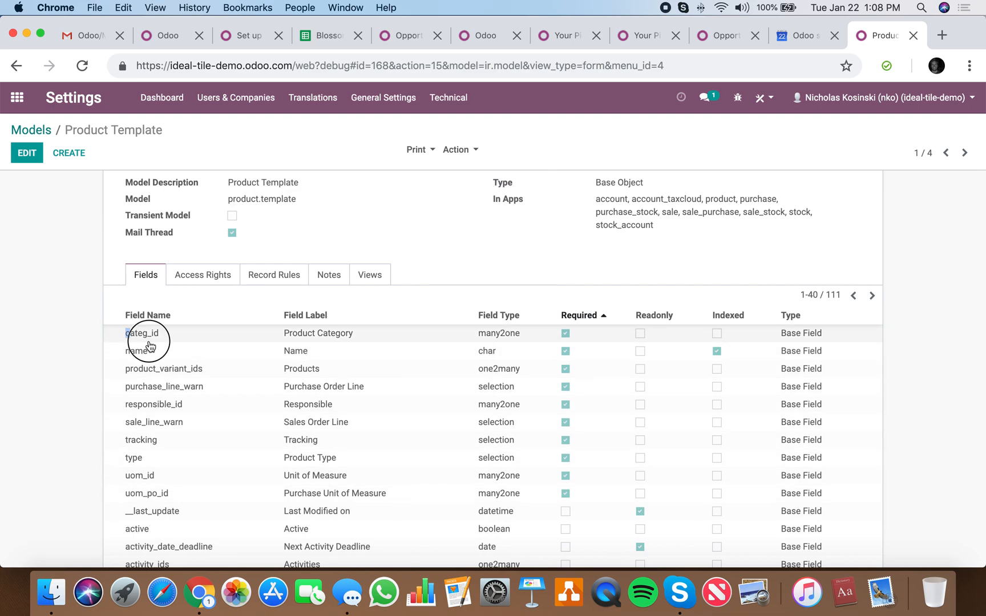
pyautogui.doubleClick(143, 333)
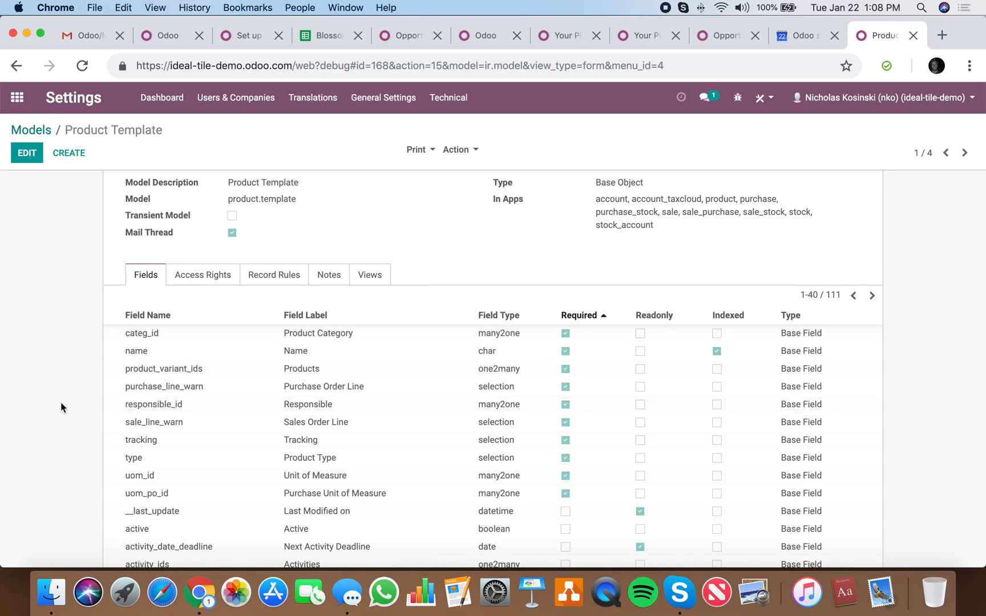
pyautogui.moveTo(166, 515)
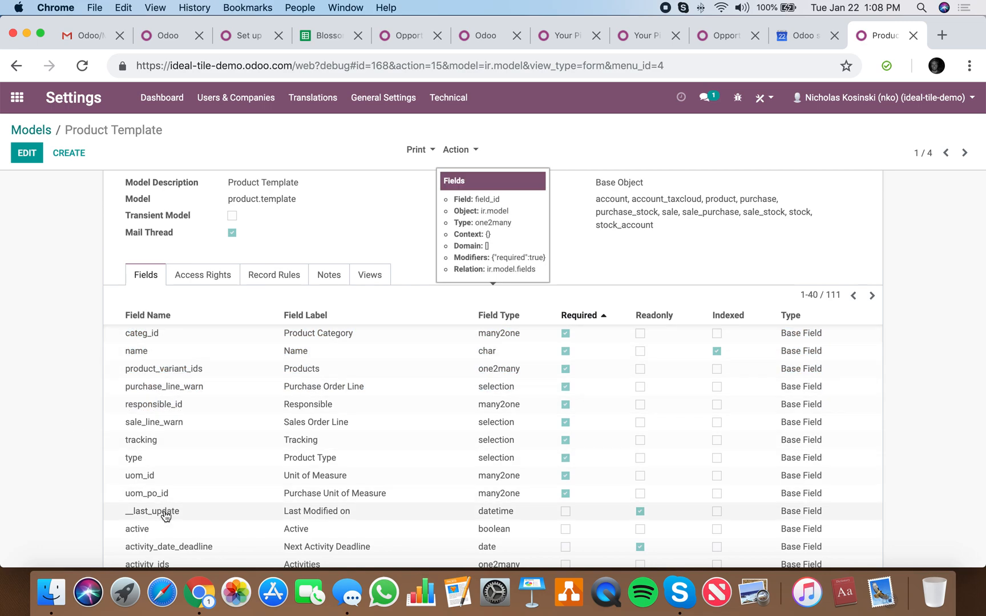
pyautogui.moveTo(172, 506)
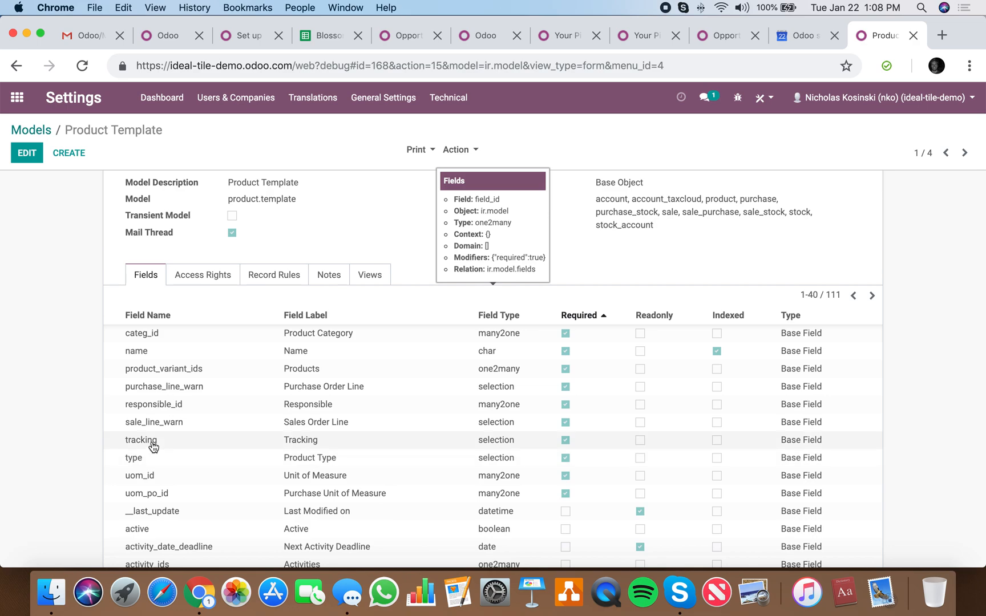
# Step: Return to the Odoo home dashboard
pyautogui.click(17, 97)
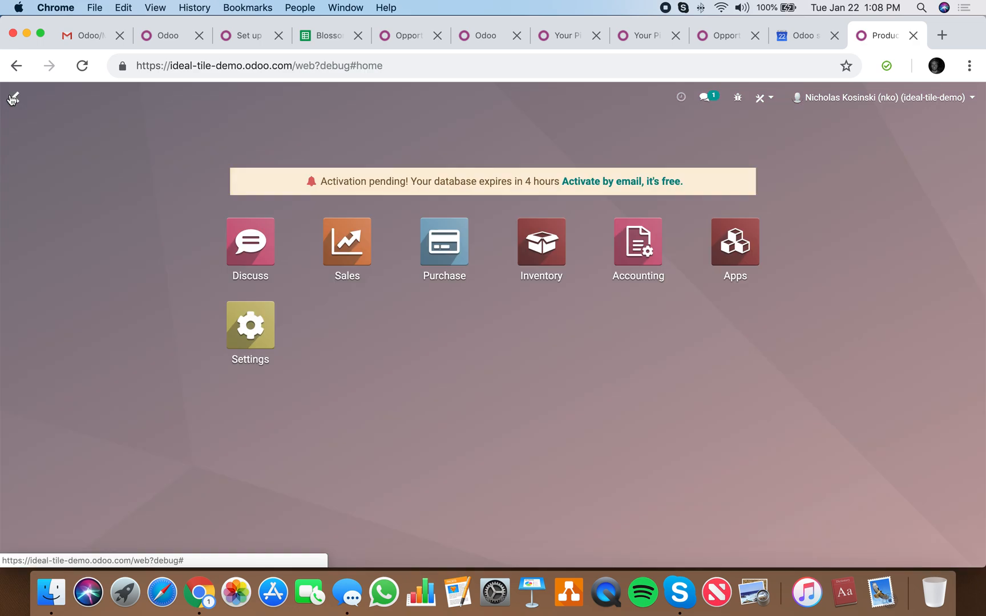
# Step: Open Sales Products again and start a new blank product form
pyautogui.write('produc')
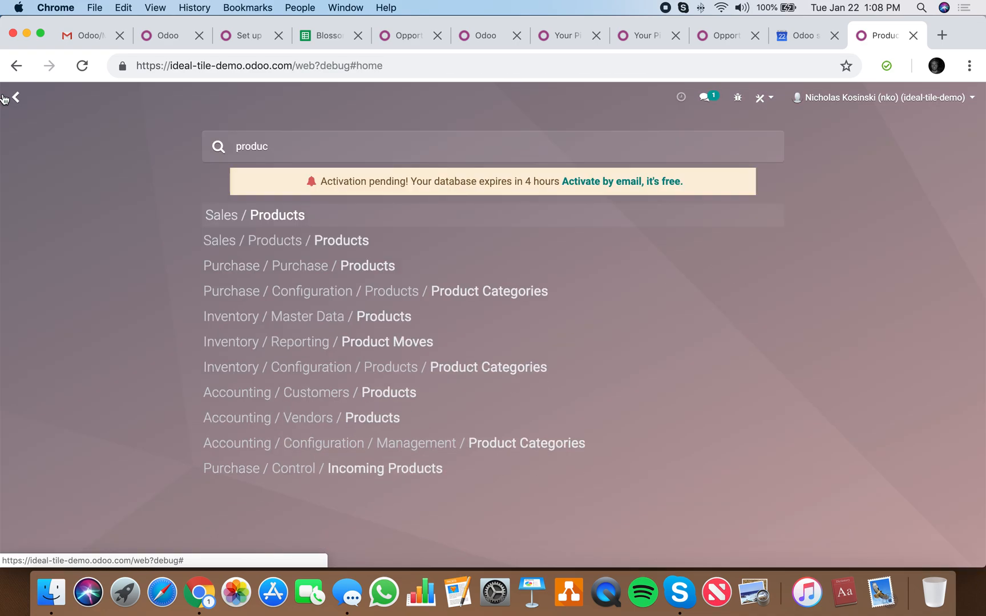
pyautogui.click(255, 214)
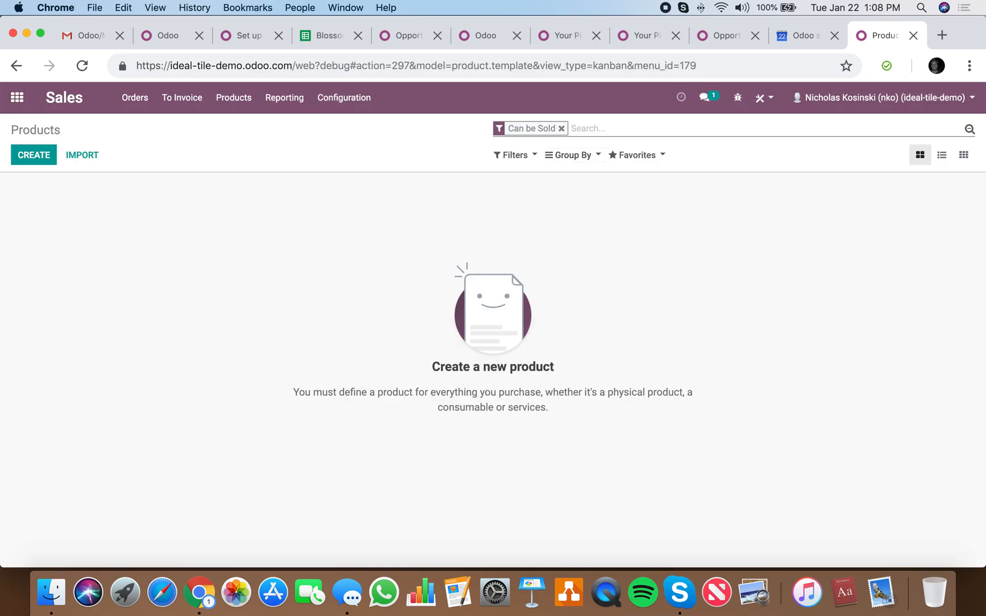
pyautogui.click(33, 155)
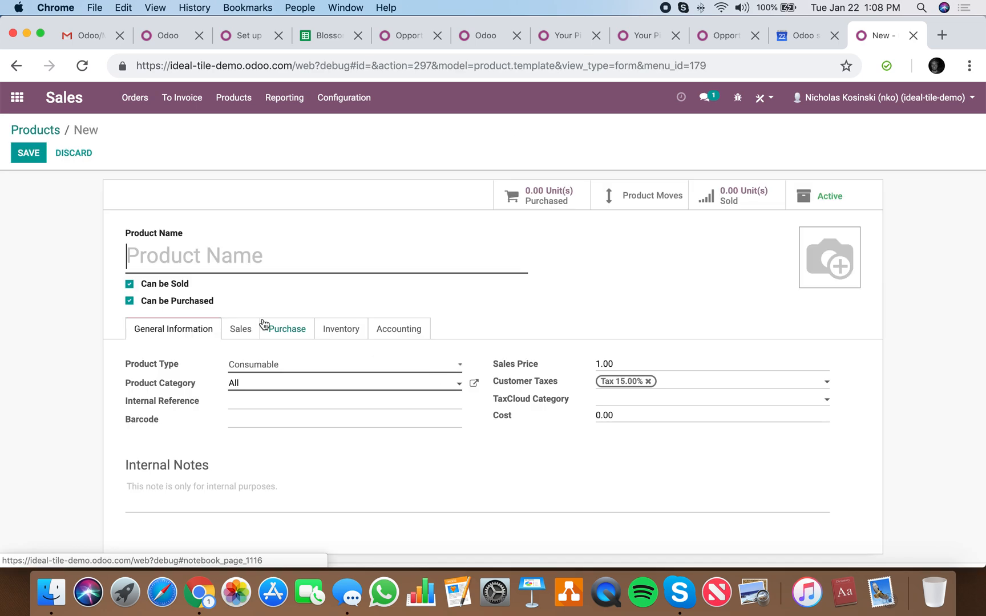
# Step: Review the Inventory and General Information tabs, then switch to the spreadsheet
pyautogui.click(341, 329)
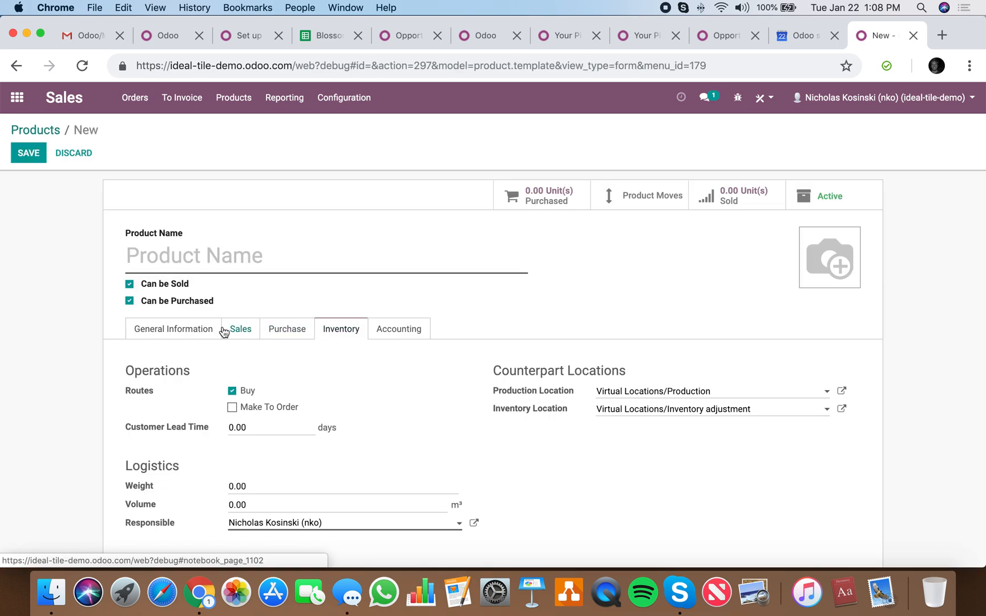
pyautogui.click(173, 328)
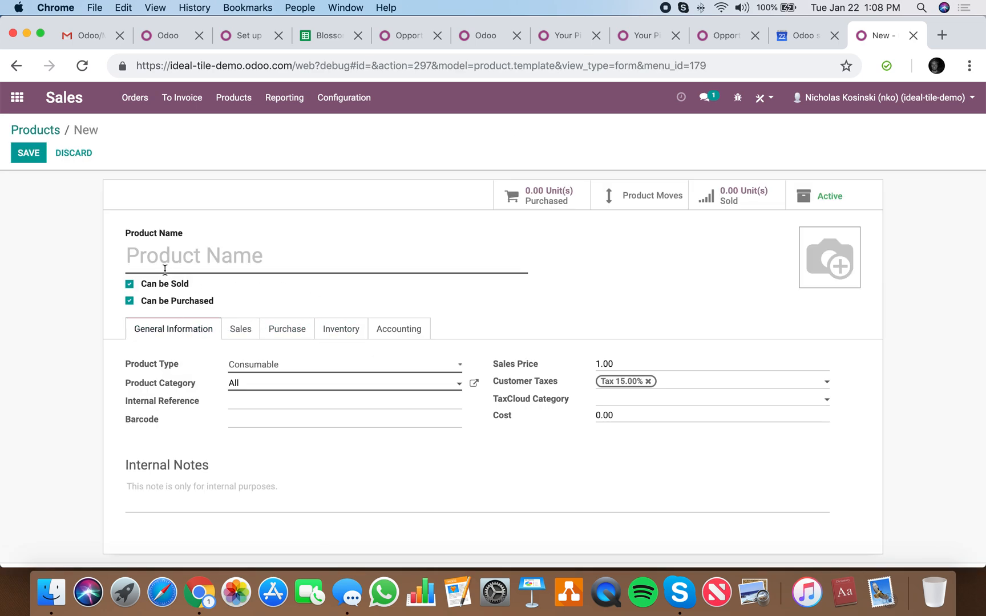
pyautogui.moveTo(166, 238)
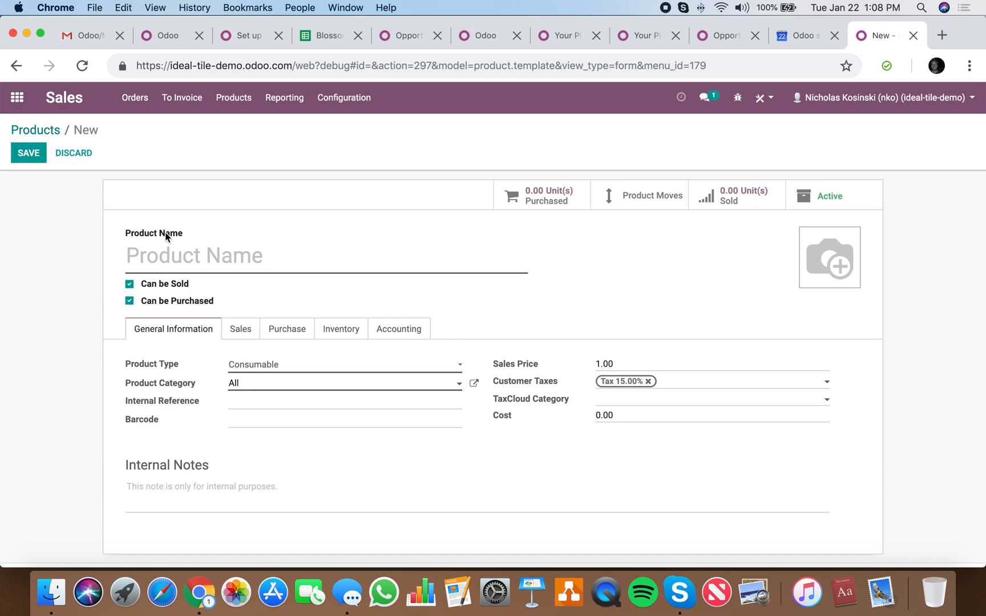
pyautogui.click(321, 35)
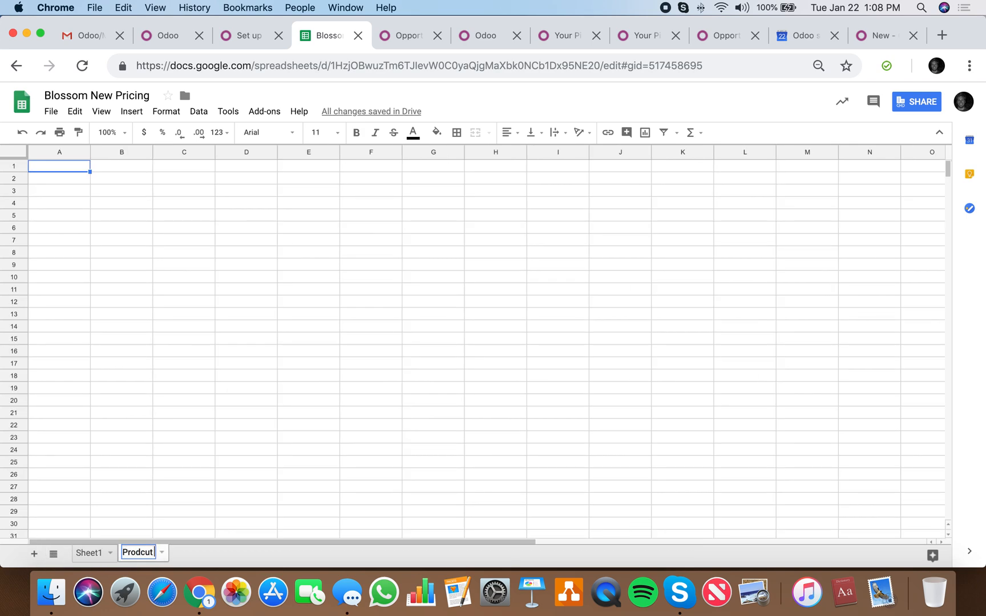
# Step: Name the sheet Product Import and add headers name, type, categ_id, uom_id, uom_po_id
pyautogui.write('Product IM')
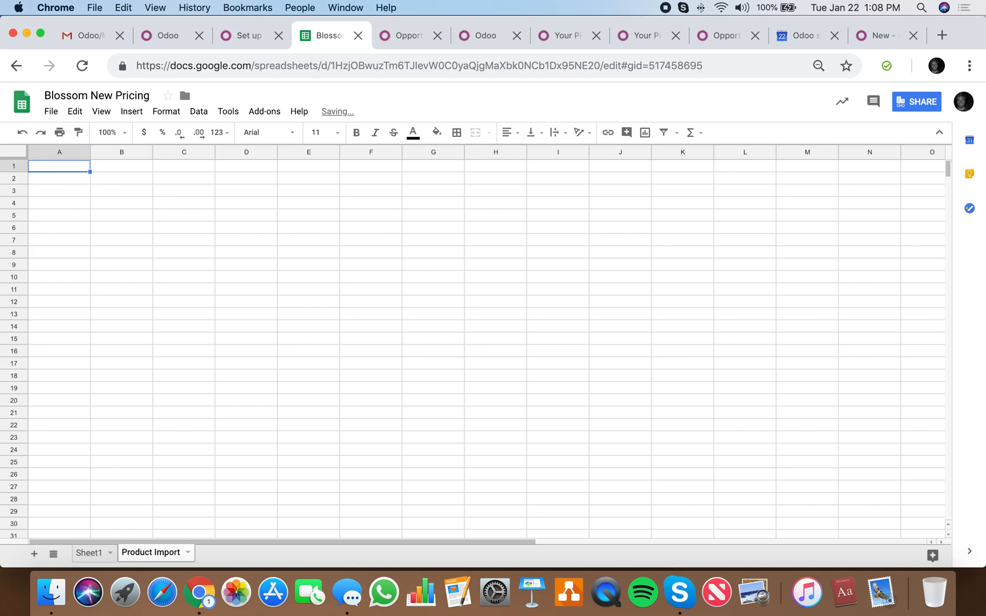
pyautogui.write('type')
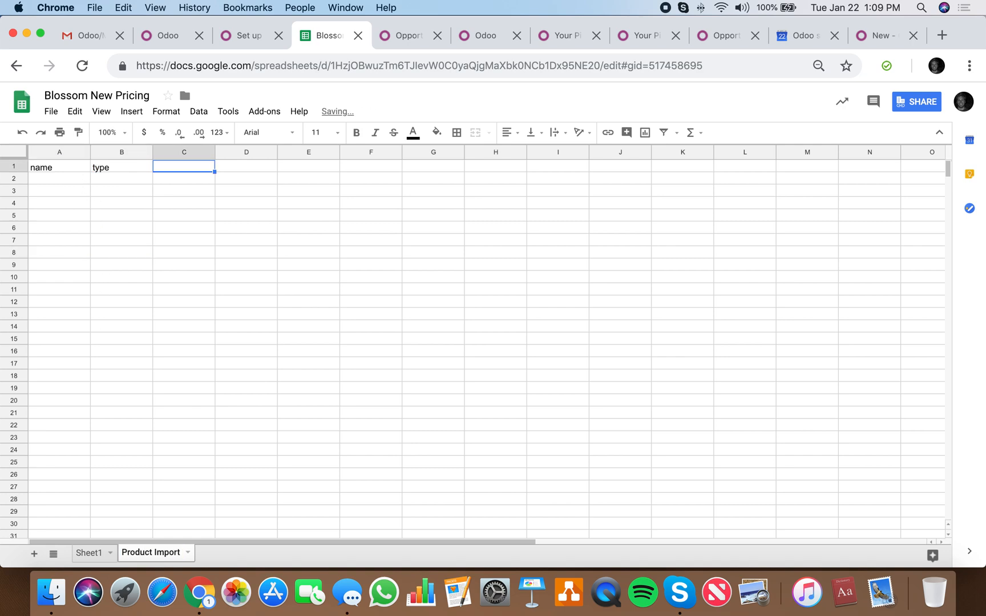
pyautogui.write('categ_id')
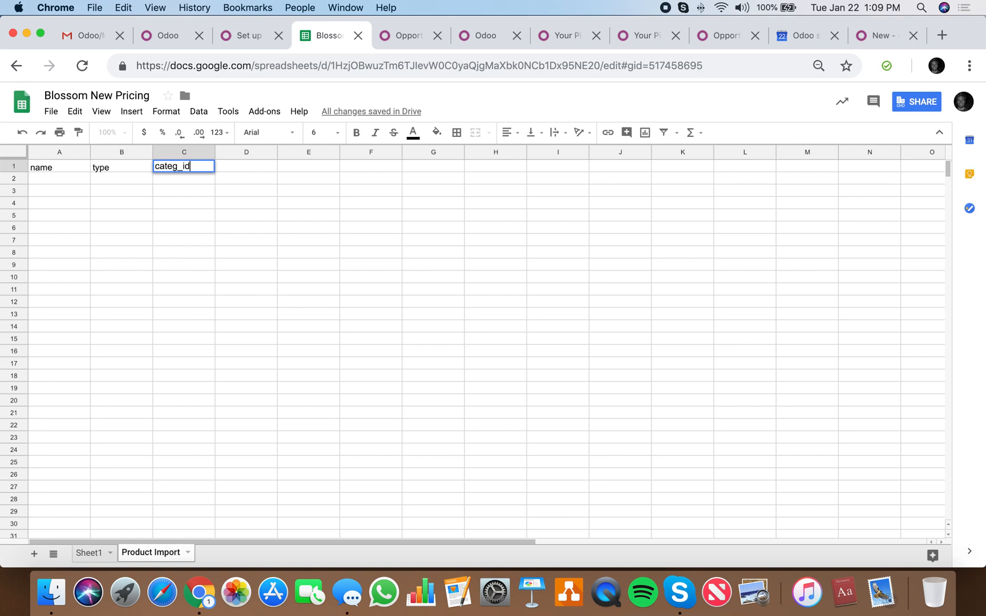
pyautogui.write('uom_id')
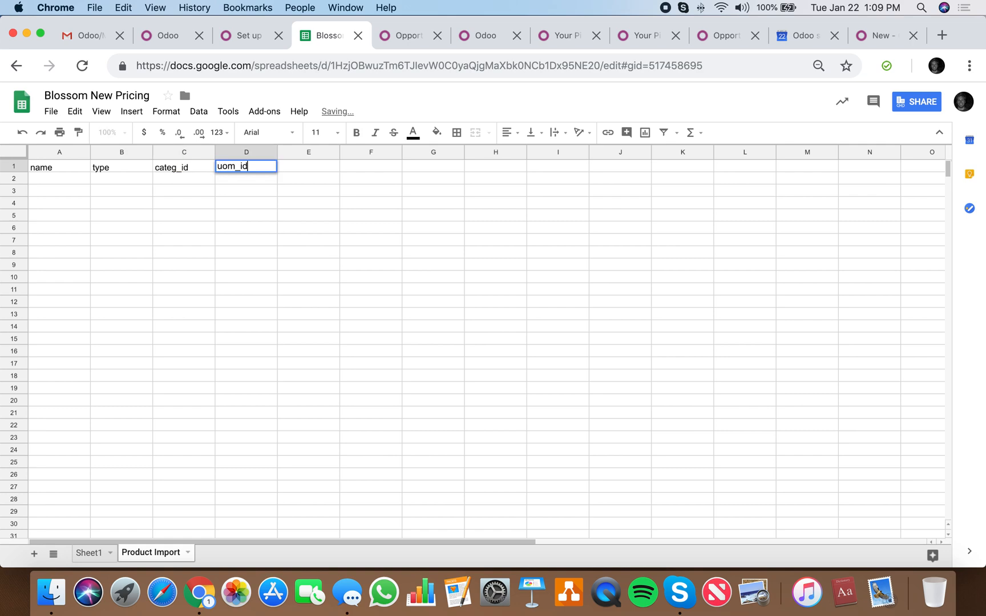
pyautogui.press('Tab')
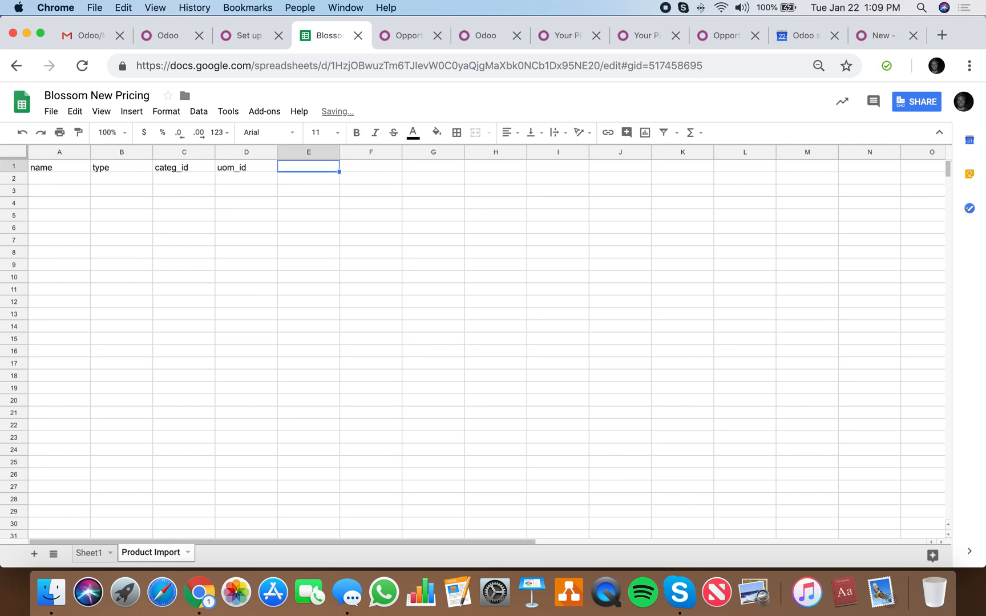
pyautogui.write('uom_po_id')
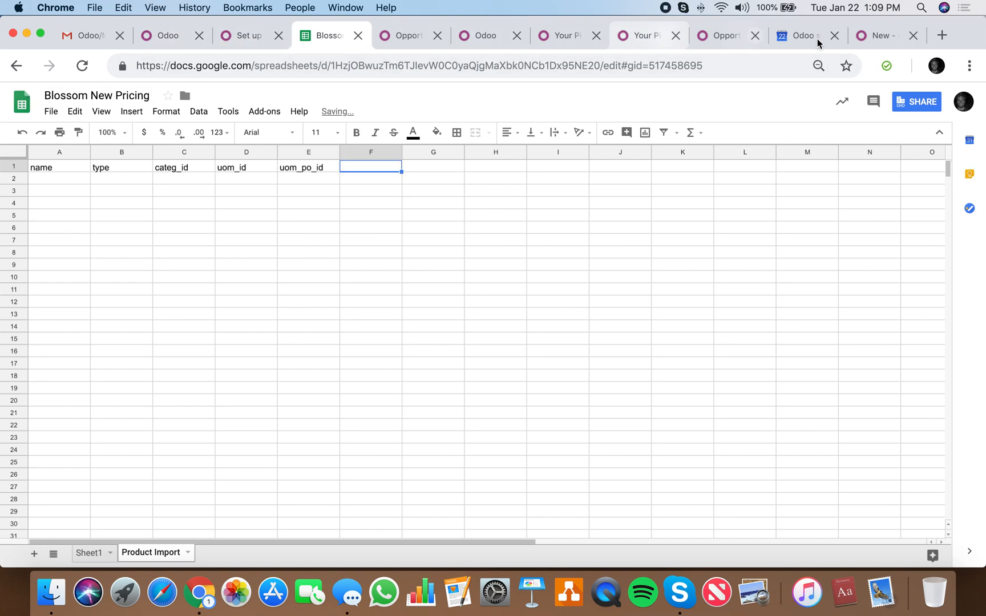
pyautogui.click(881, 35)
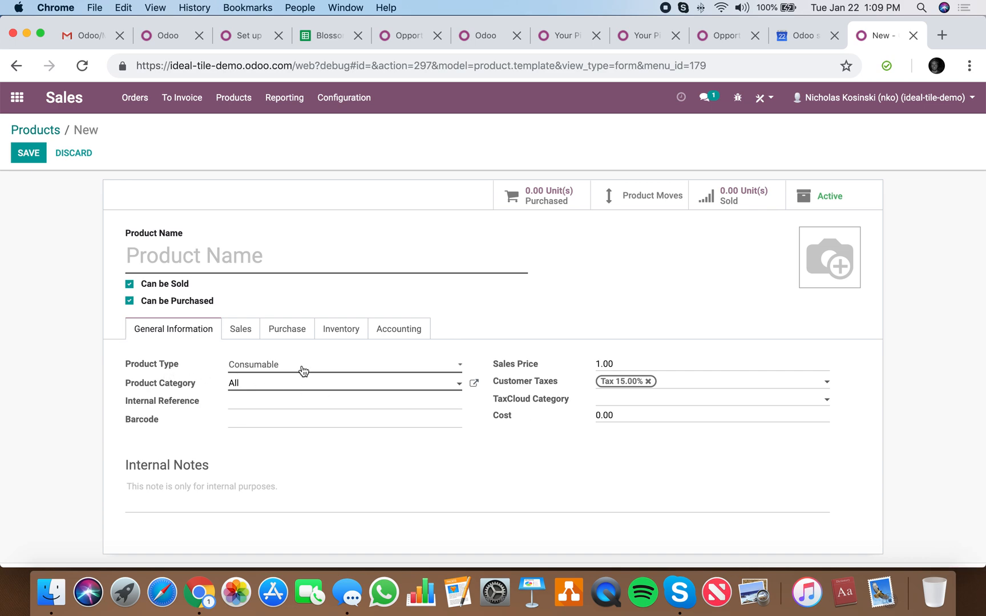
# Step: Check the product's Purchase and Inventory details and copy the Responsible name for the sheet
pyautogui.click(286, 328)
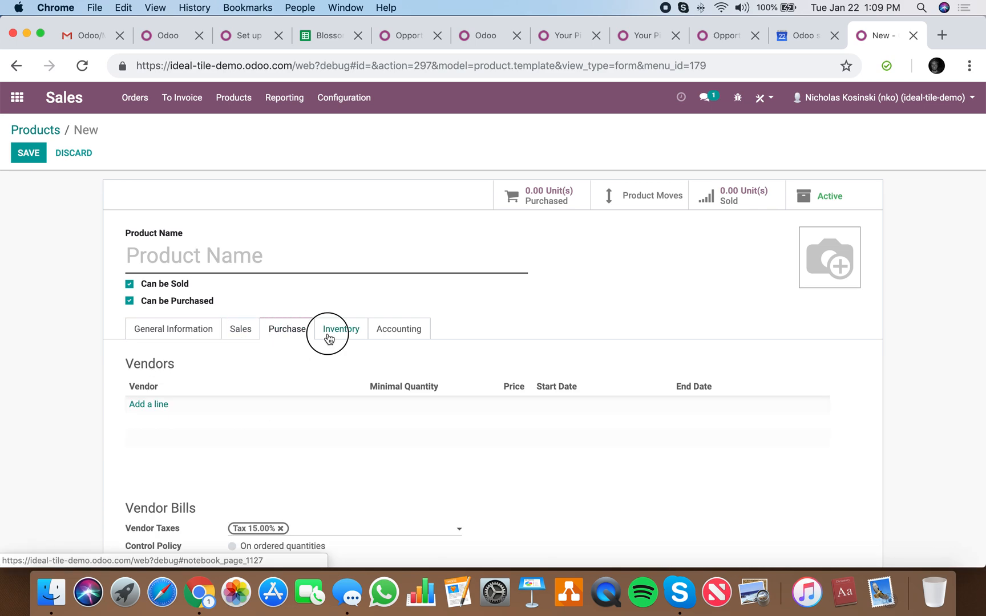
pyautogui.click(341, 328)
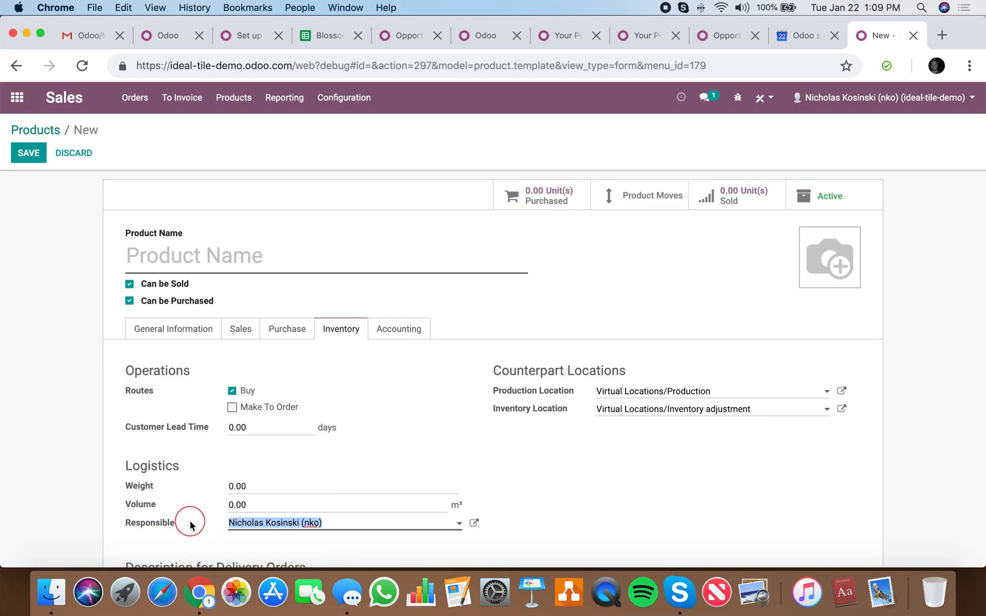
pyautogui.click(172, 329)
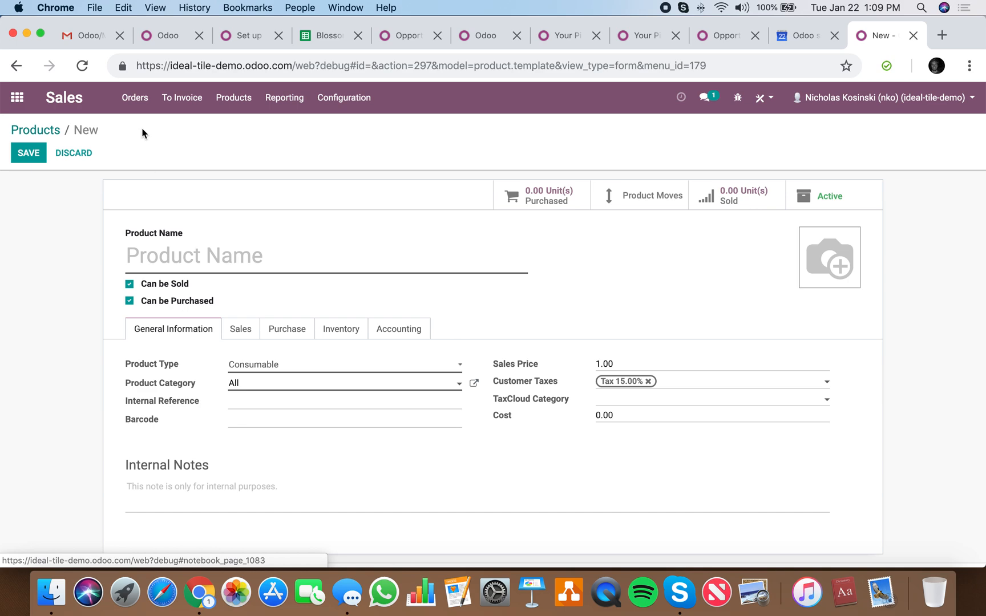
pyautogui.click(326, 35)
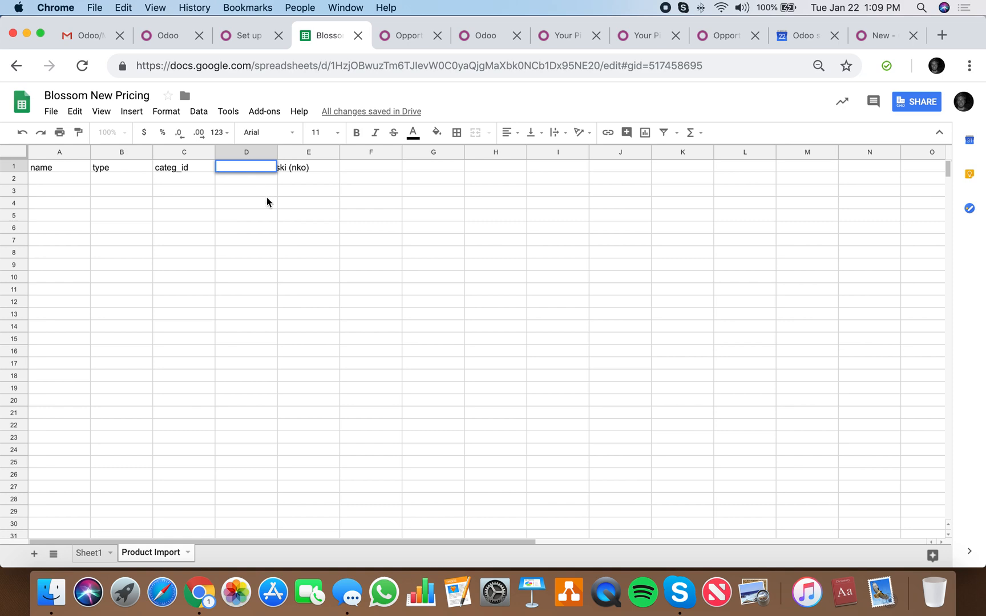
# Step: Add a responsible column with the copied user name to the Product Import sheet
pyautogui.write('respo')
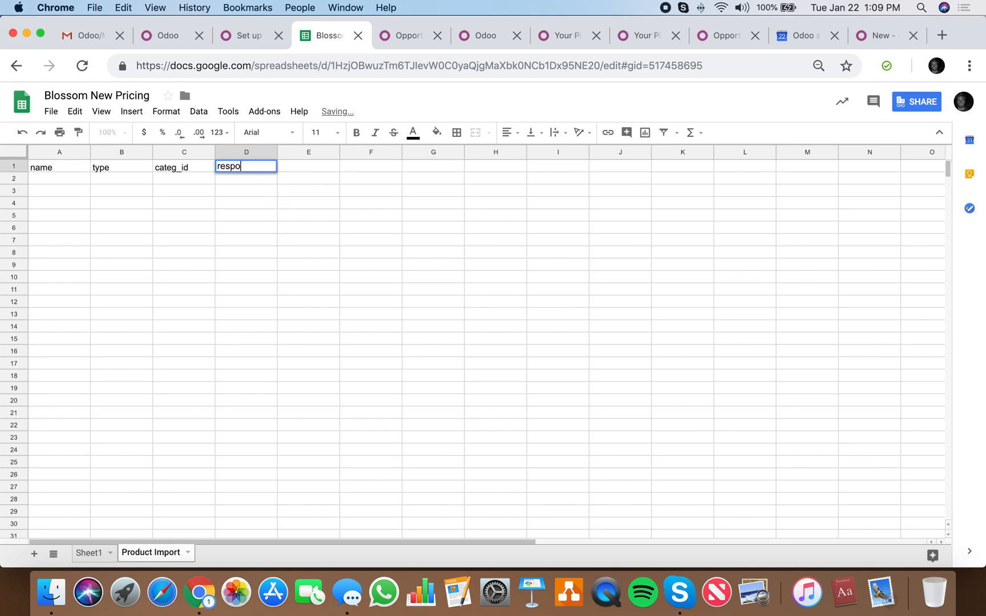
pyautogui.press('Enter')
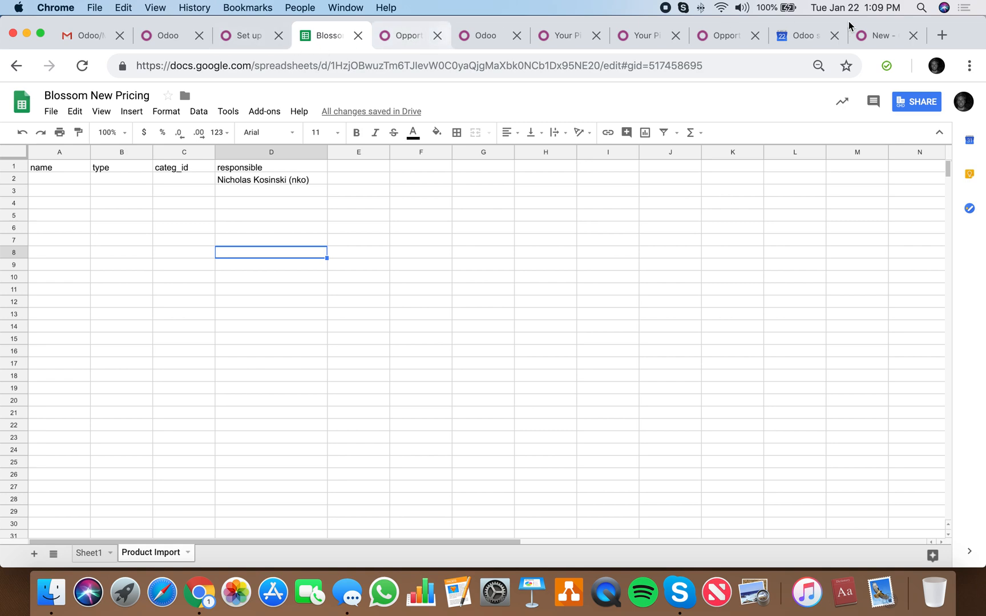
pyautogui.moveTo(86, 573)
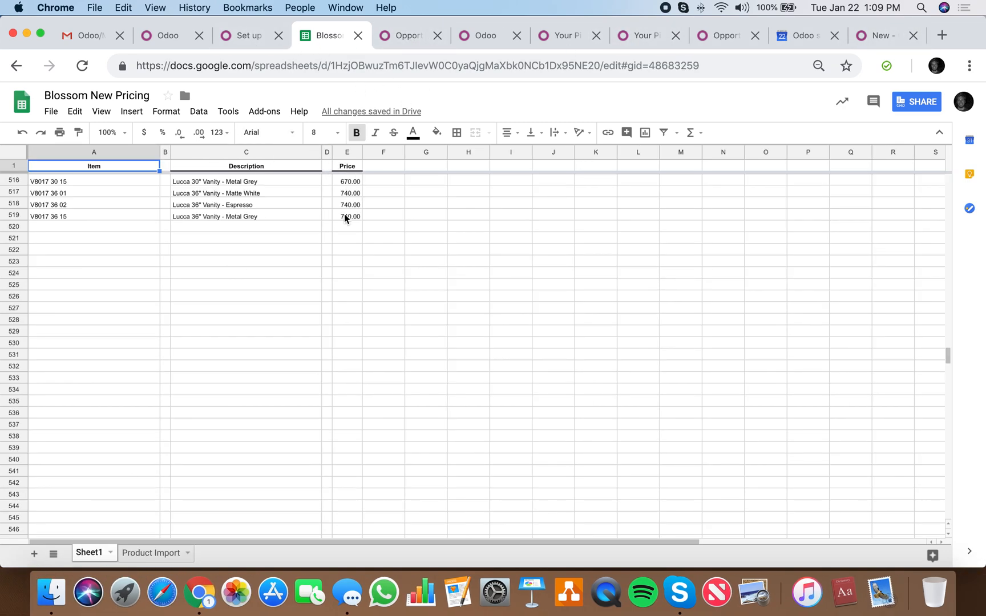
pyautogui.click(150, 552)
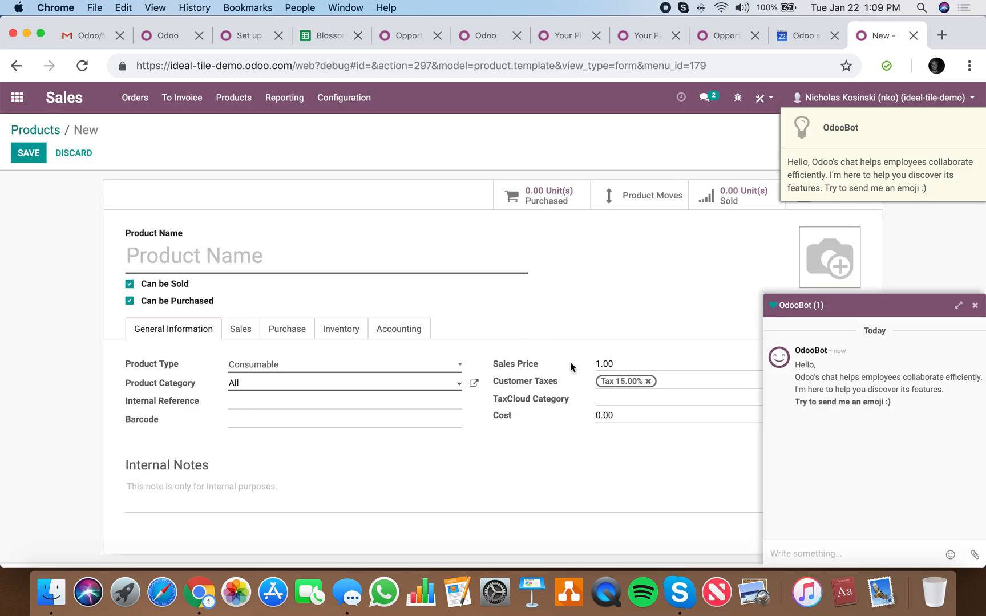
pyautogui.moveTo(532, 371)
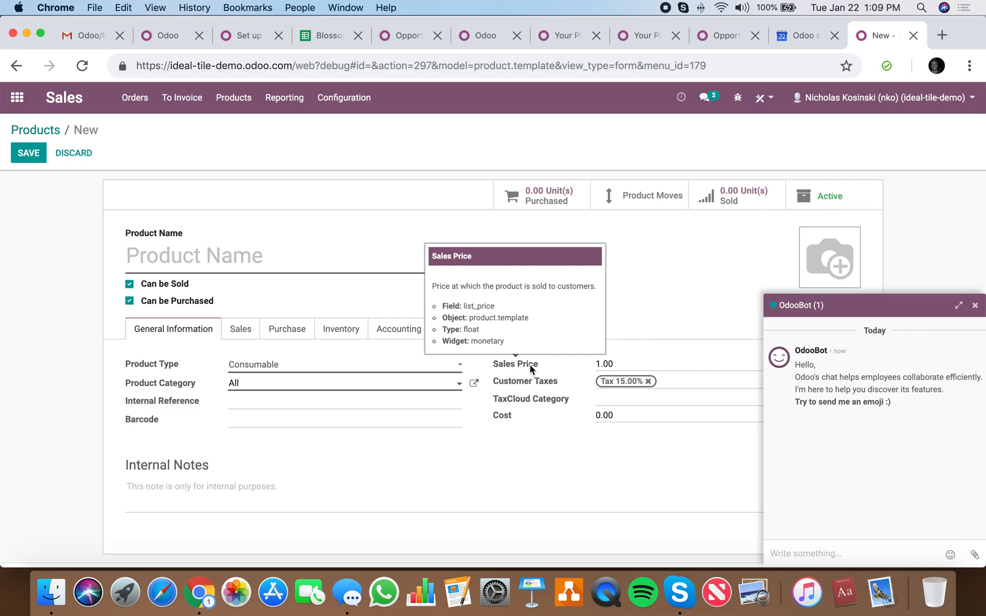
# Step: Add a list_price header to the Product Import sheet
pyautogui.click(325, 36)
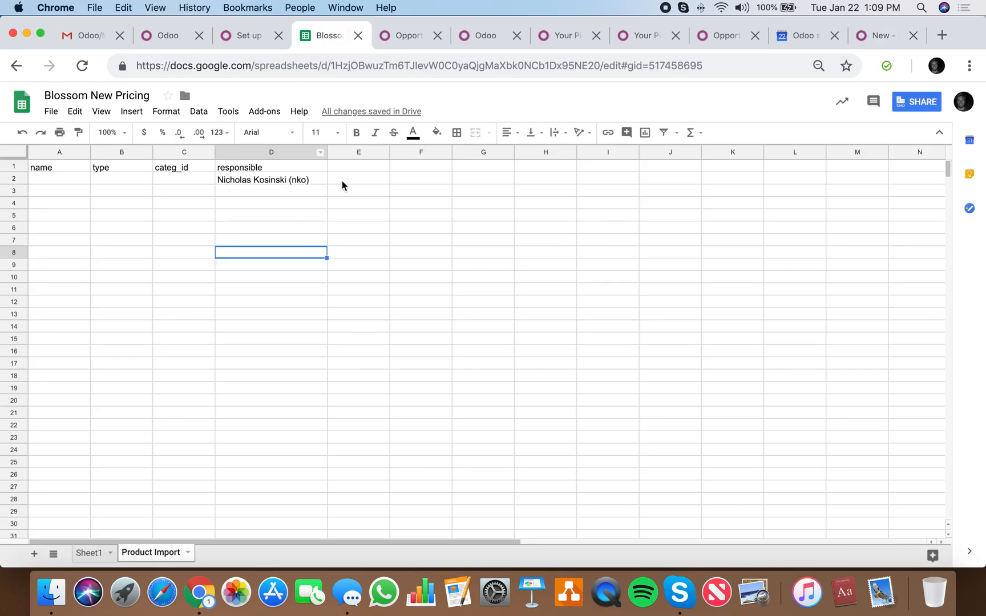
pyautogui.write('list_price')
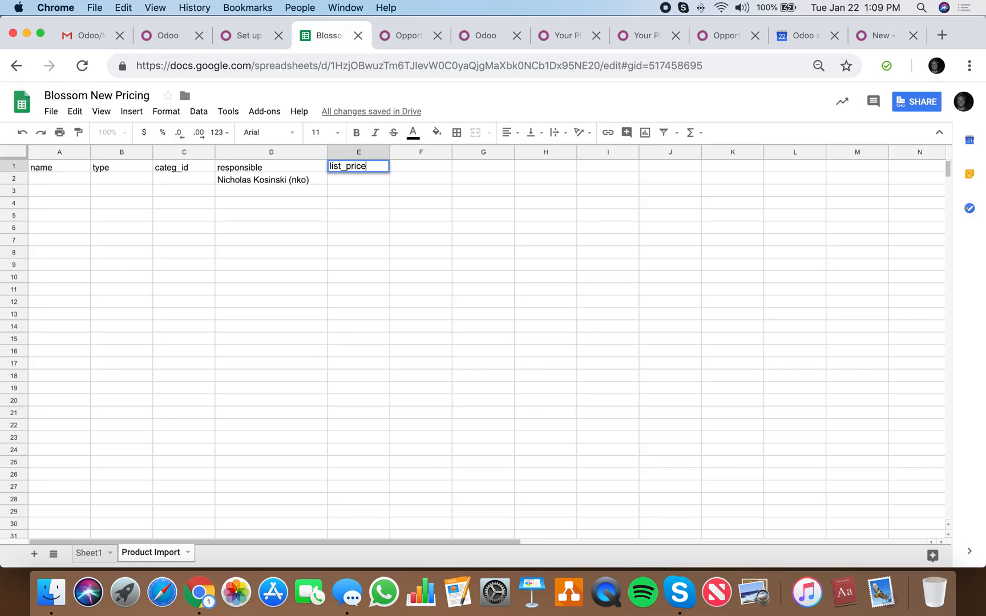
pyautogui.click(878, 35)
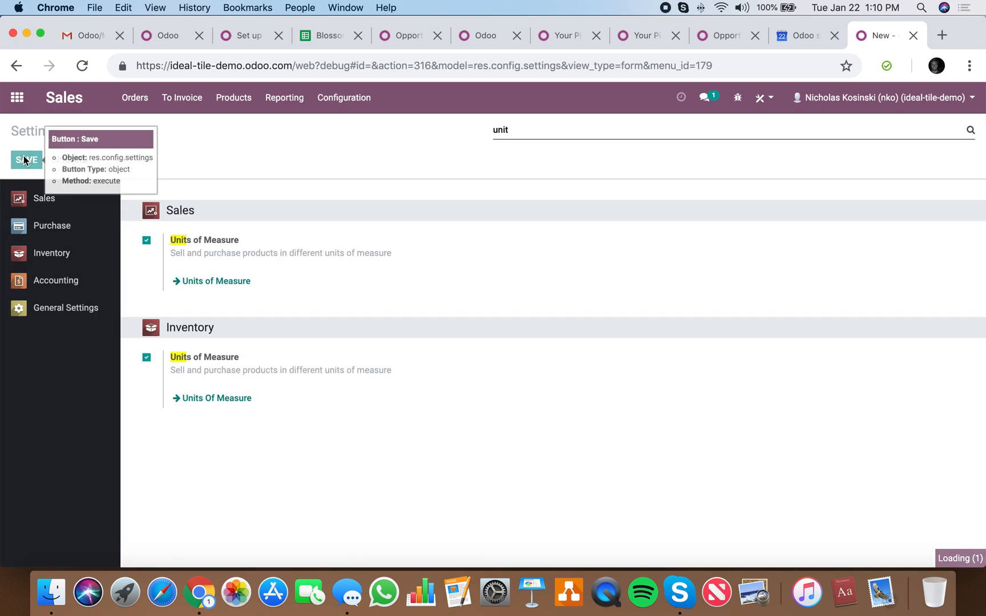
# Step: Enable Units of Measure in Odoo settings and add uom_id, uom_po_id headers to the sheet
pyautogui.click(25, 160)
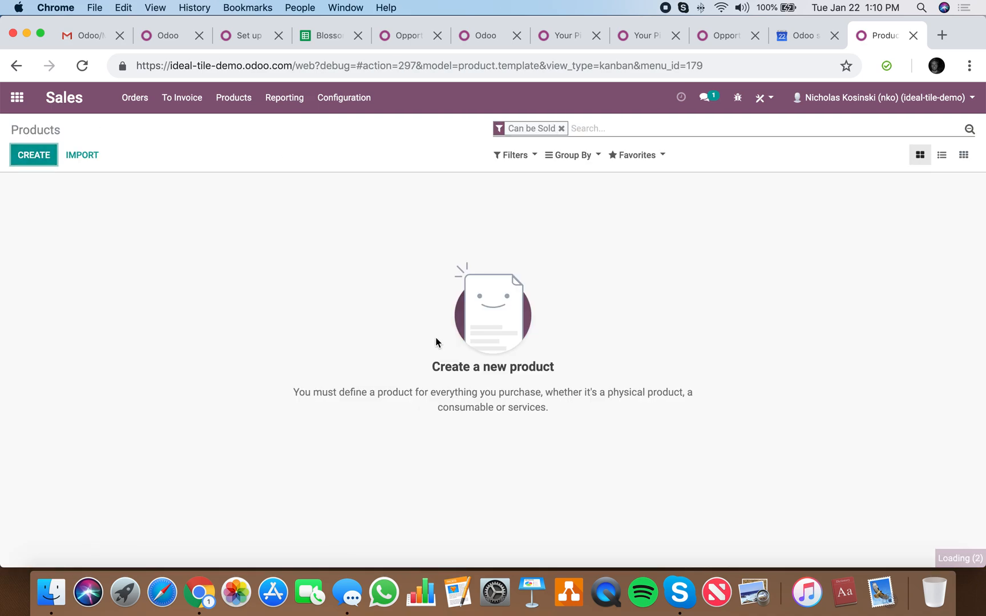
pyautogui.click(33, 155)
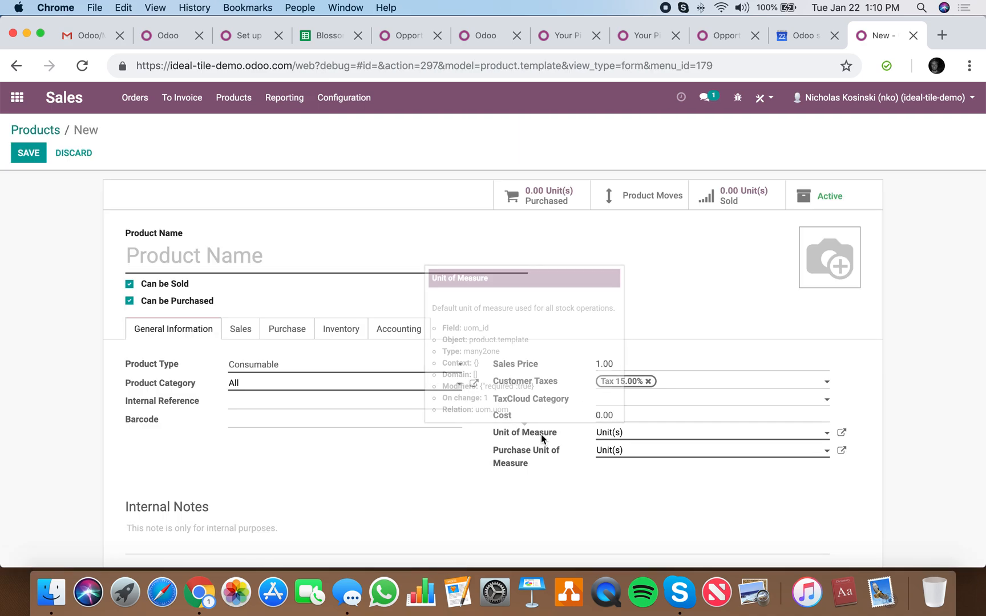
pyautogui.moveTo(527, 458)
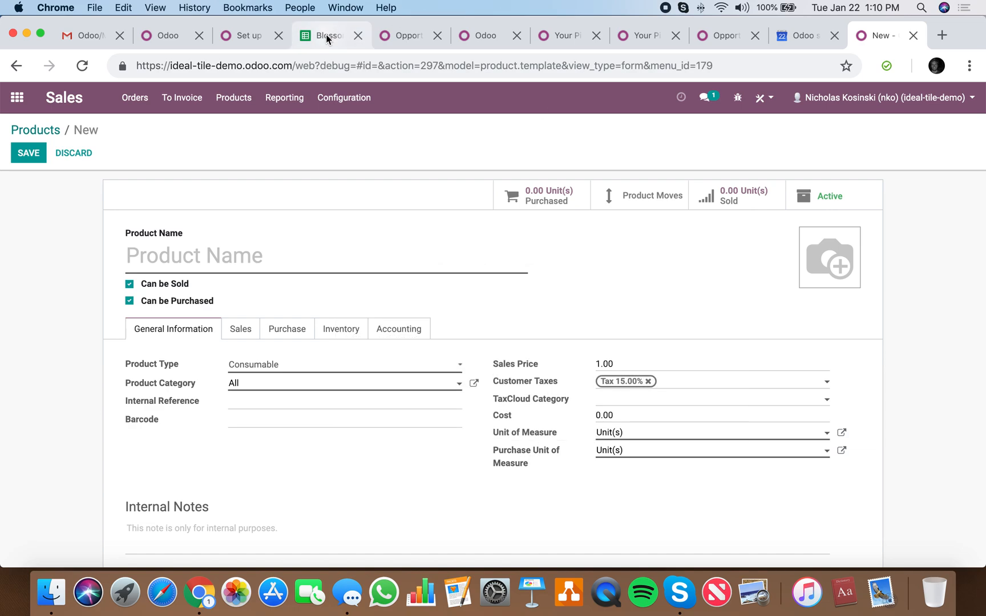
pyautogui.click(327, 35)
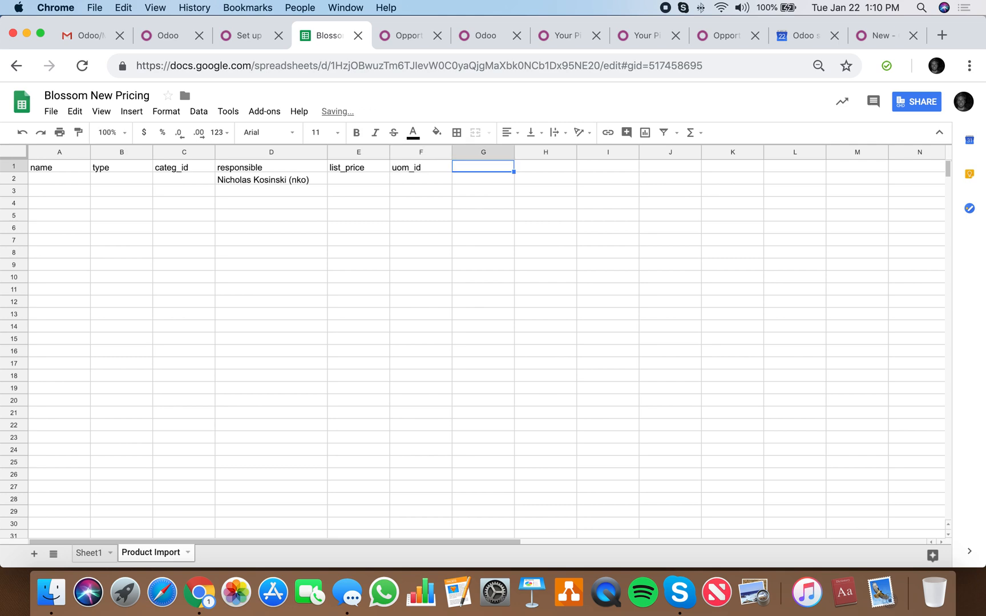
pyautogui.write('uom_po_id')
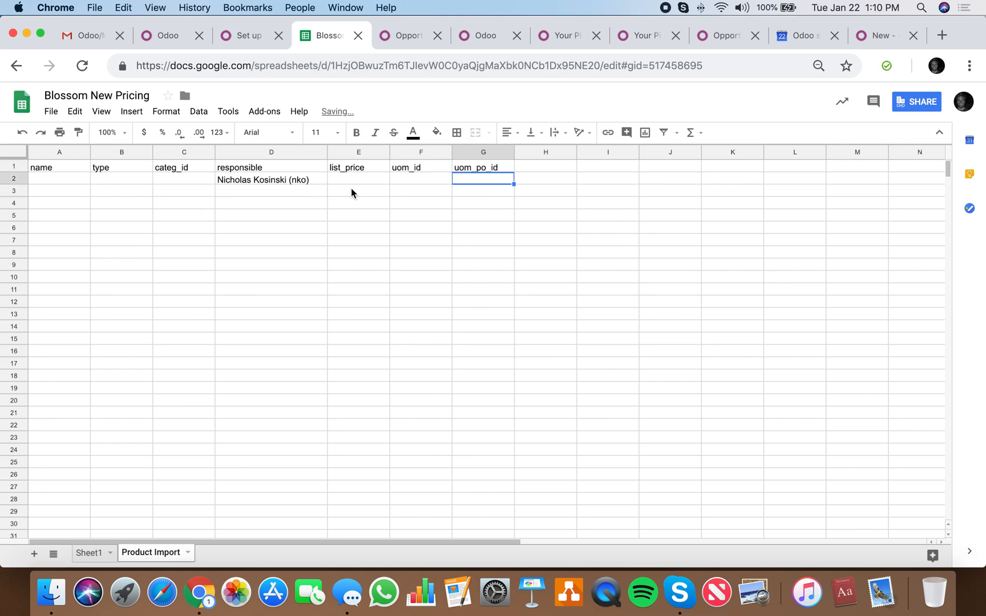
pyautogui.moveTo(168, 394)
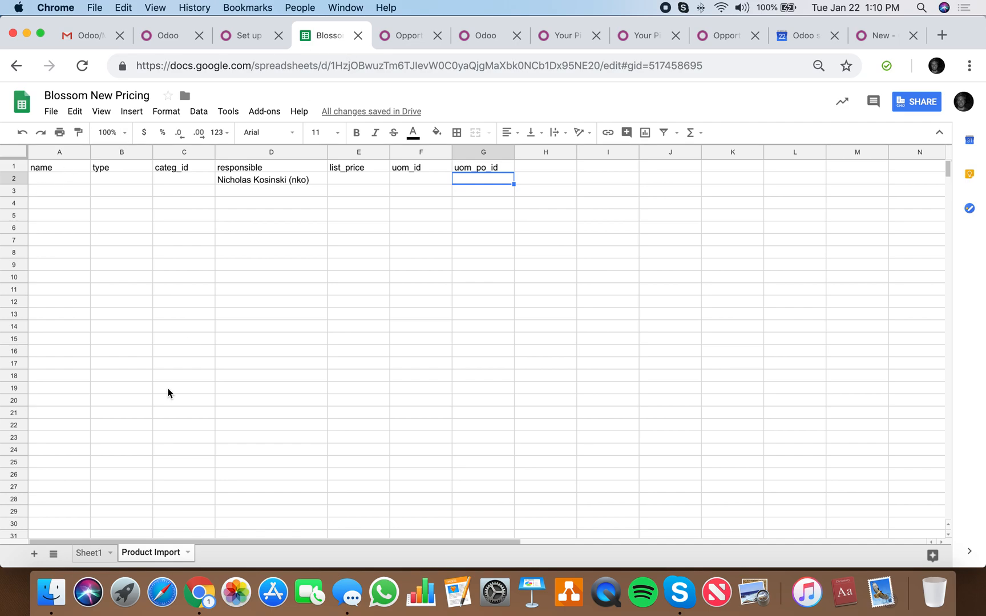
# Step: Review Sheet1's Item, Description and Price rows, then return to the Odoo product form
pyautogui.click(90, 553)
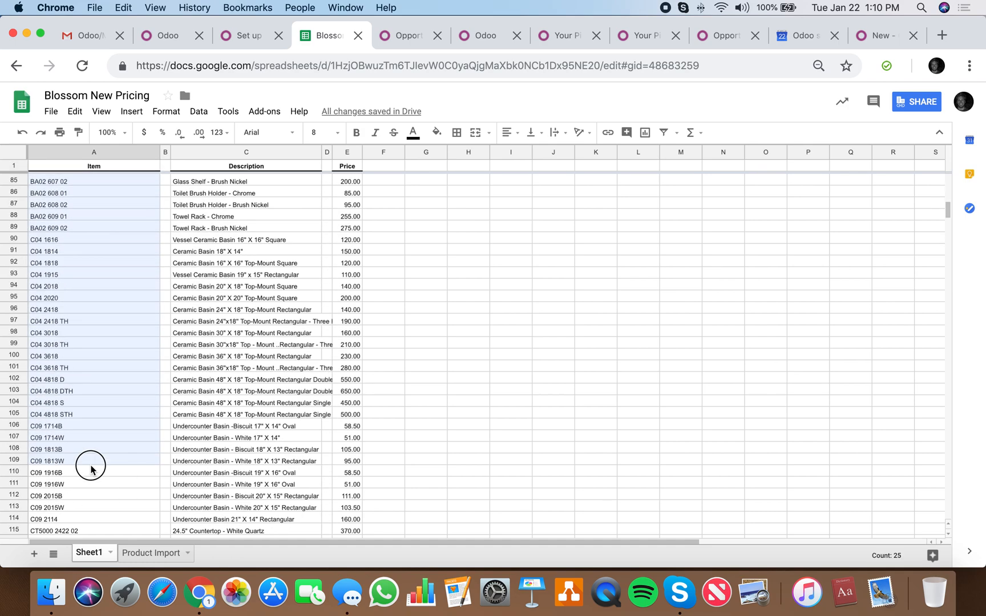
pyautogui.scroll(-3)
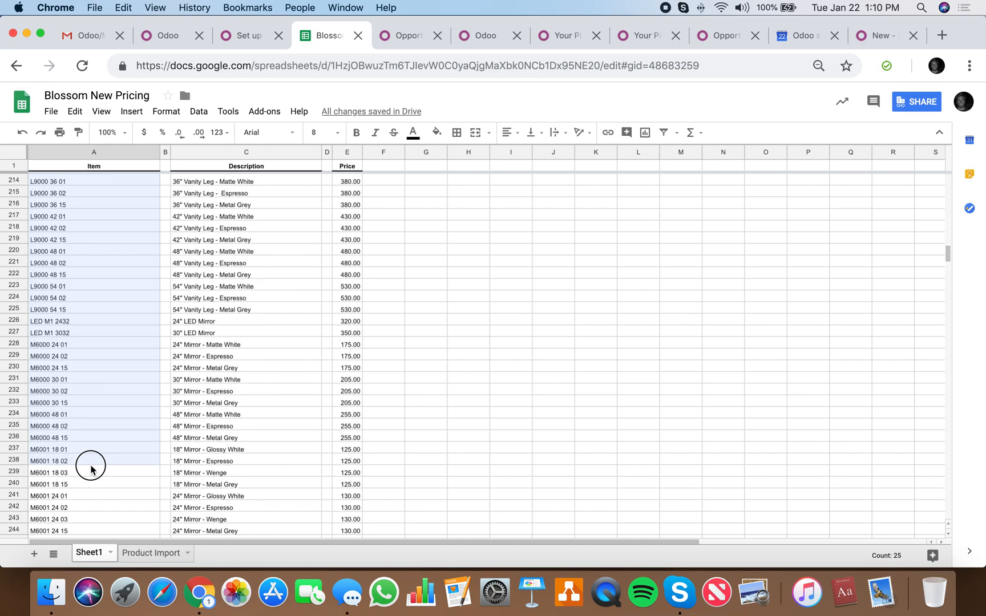
pyautogui.scroll(-3)
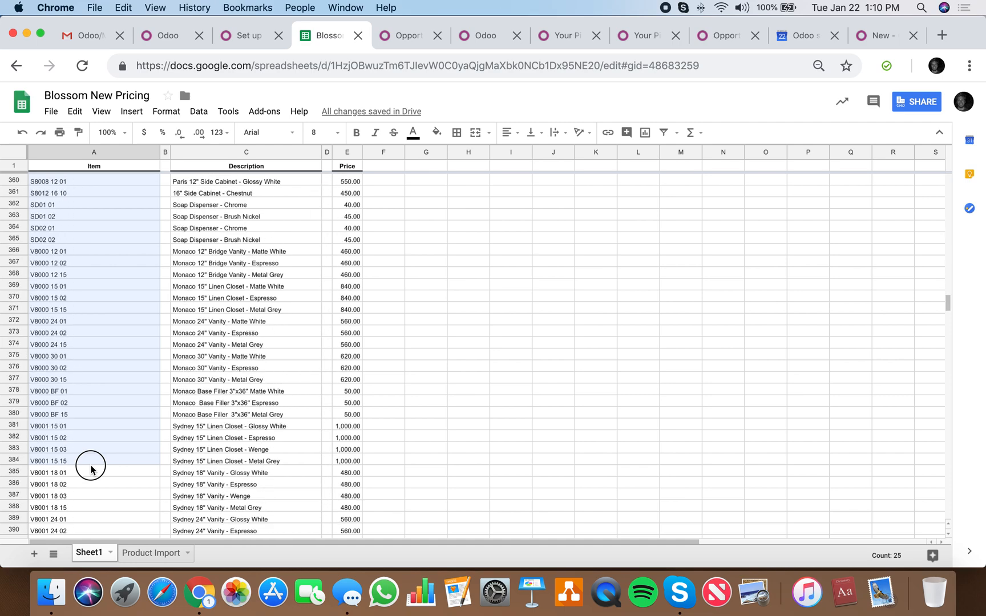
pyautogui.scroll(-3)
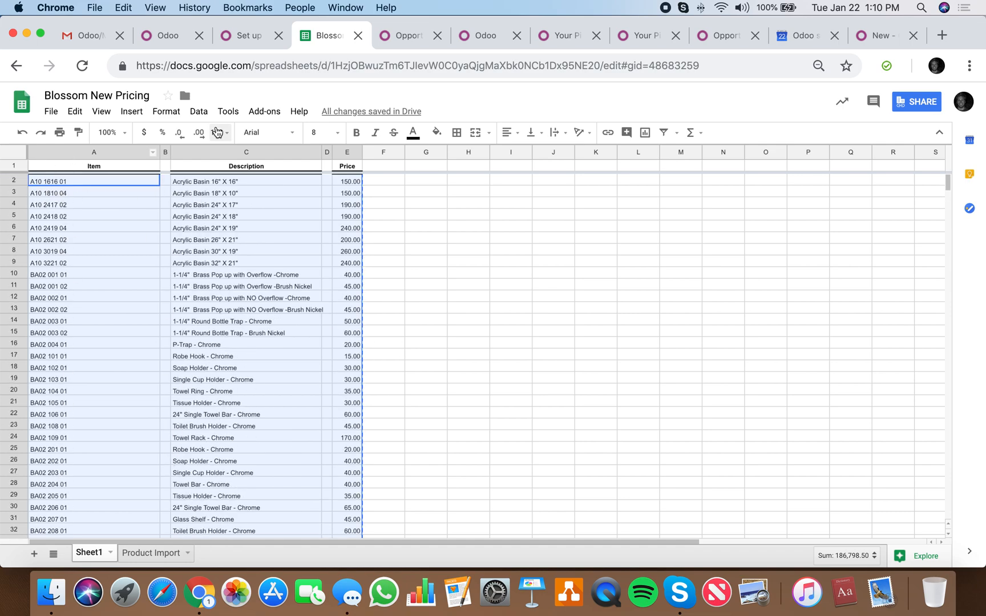
pyautogui.click(875, 35)
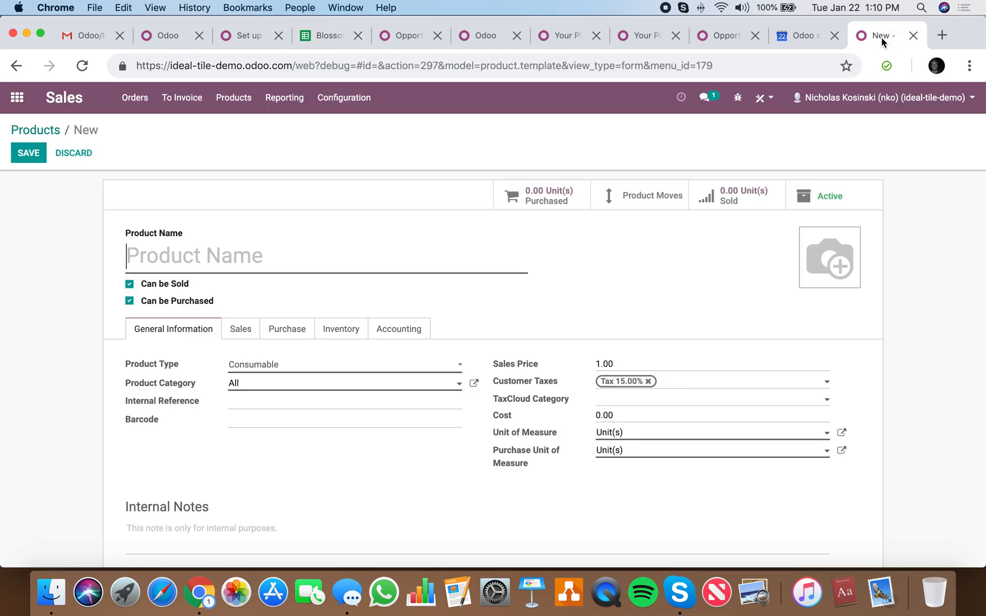
# Step: Insert a reference column before name and paste the product codes, descriptions and prices
pyautogui.click(324, 35)
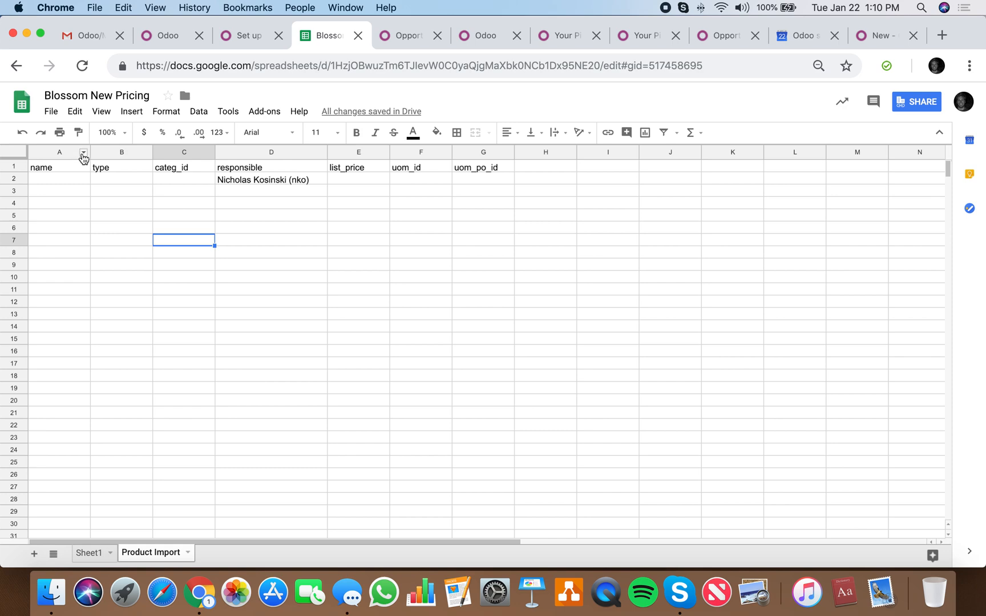
pyautogui.rightClick(54, 152)
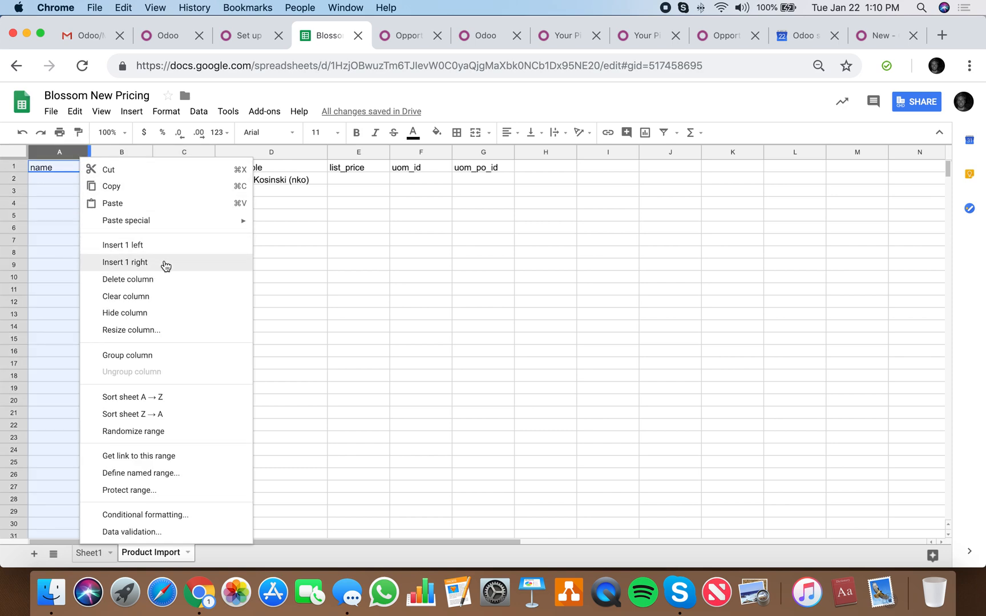
pyautogui.moveTo(171, 251)
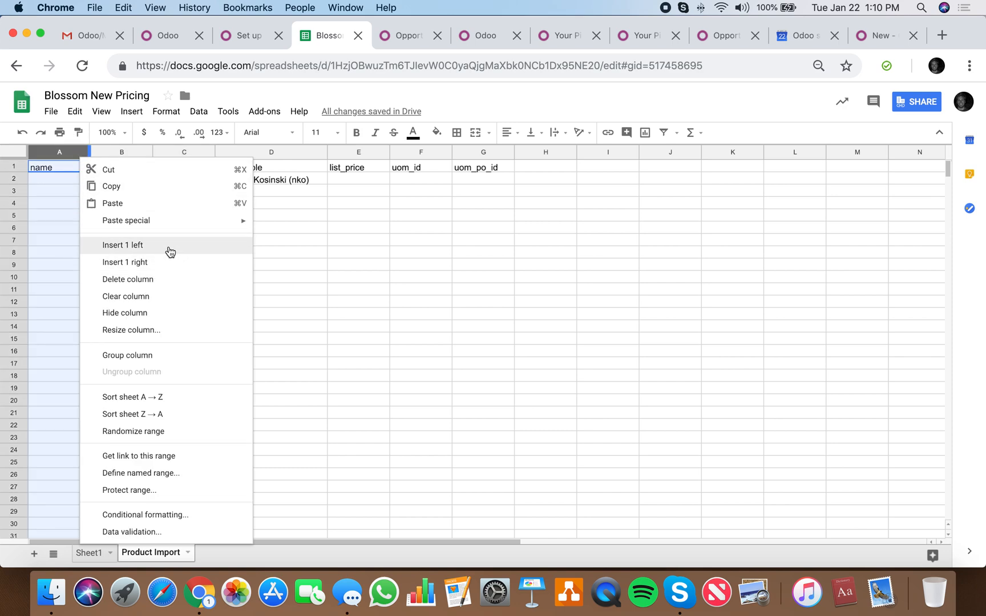
pyautogui.click(122, 245)
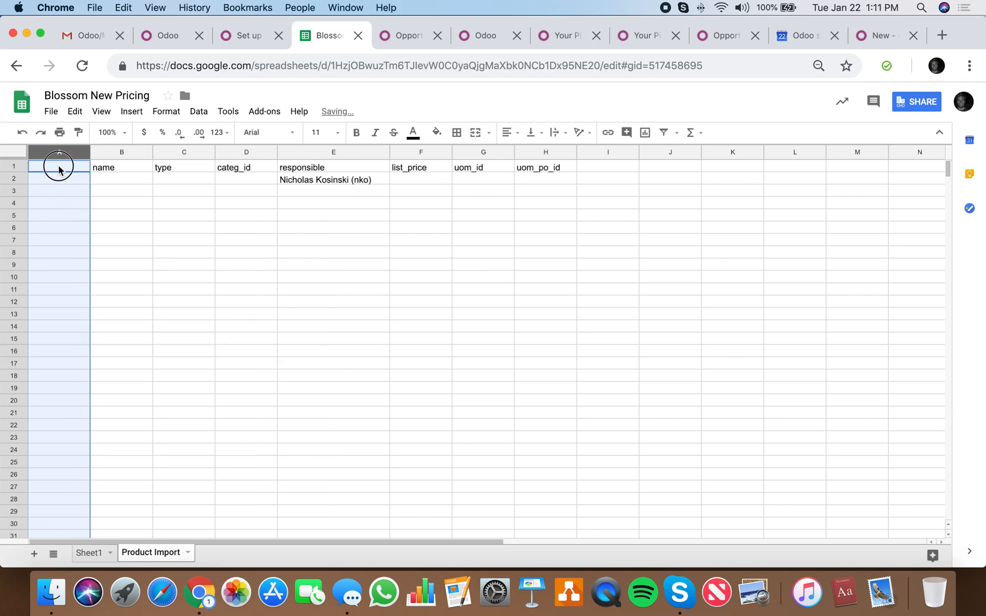
pyautogui.click(59, 168)
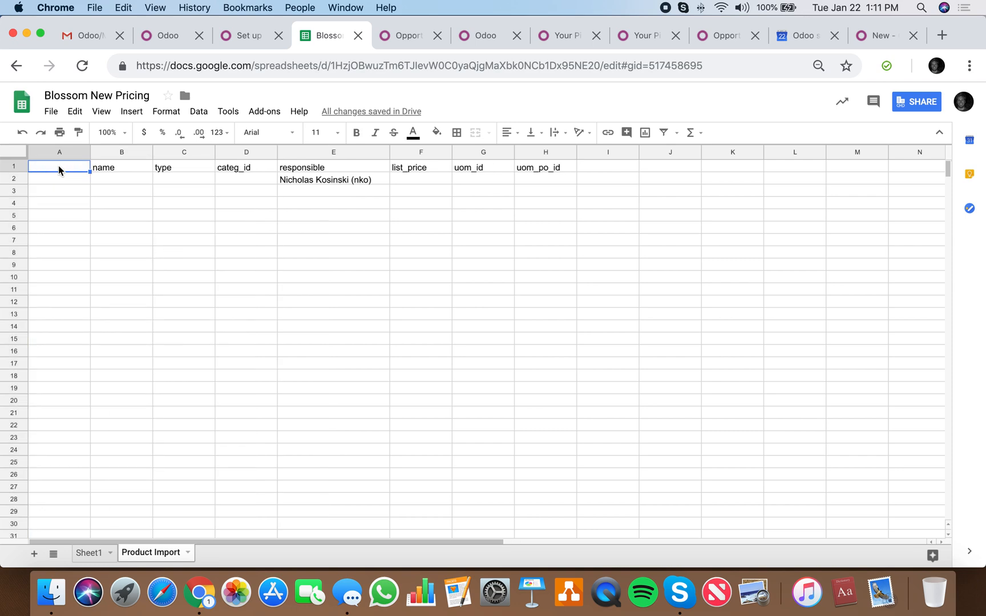
pyautogui.write('reference')
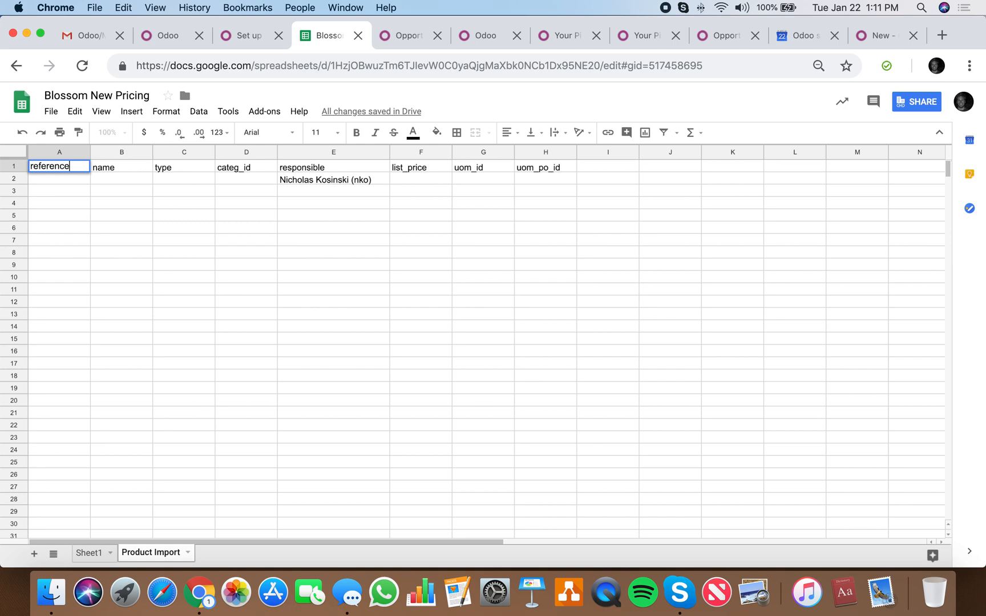
pyautogui.press('Cmd+V')
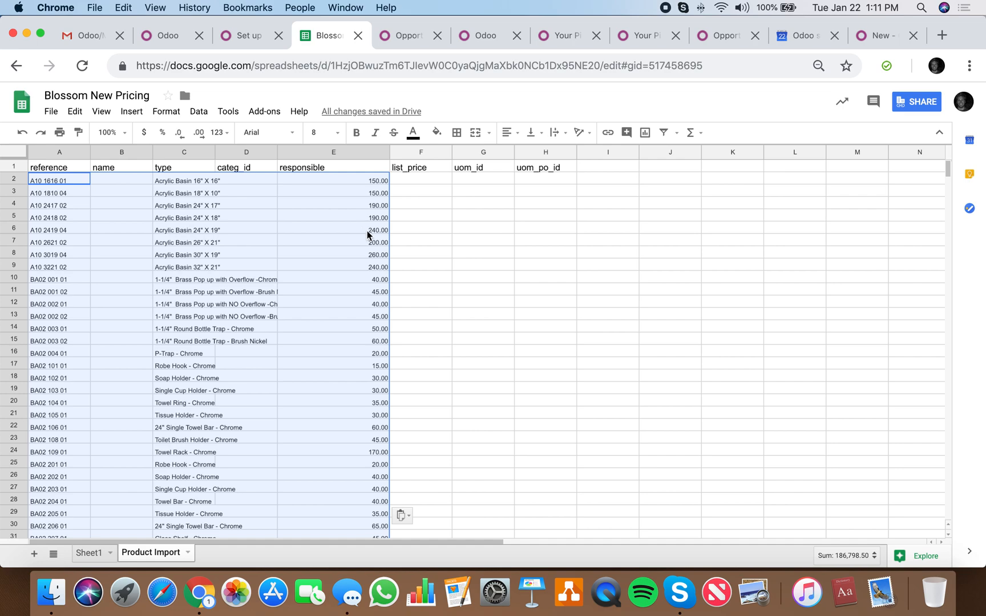
# Step: Head the price column 'list_price' and the next column 'responsible'
pyautogui.click(420, 242)
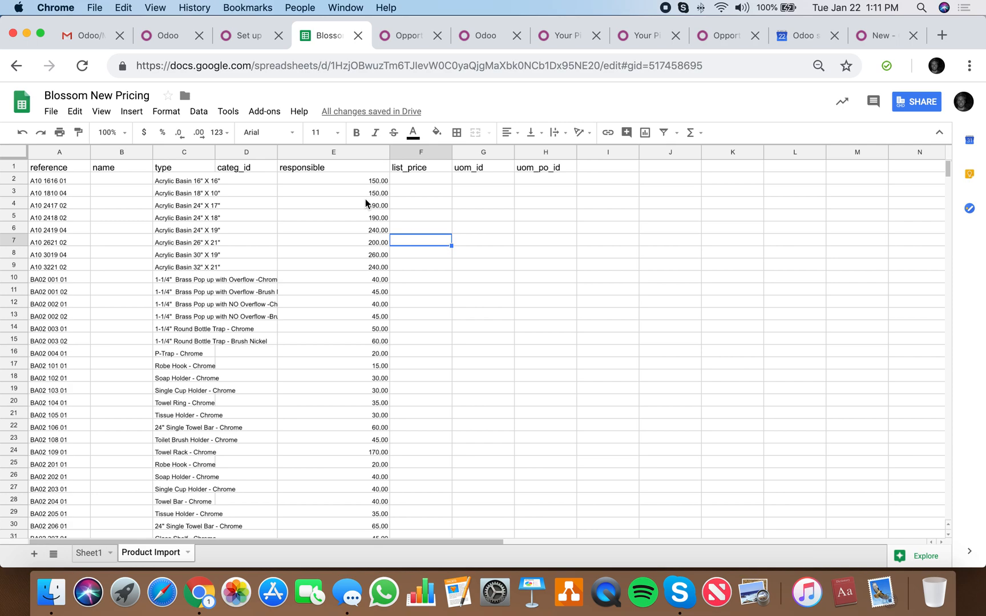
pyautogui.click(484, 351)
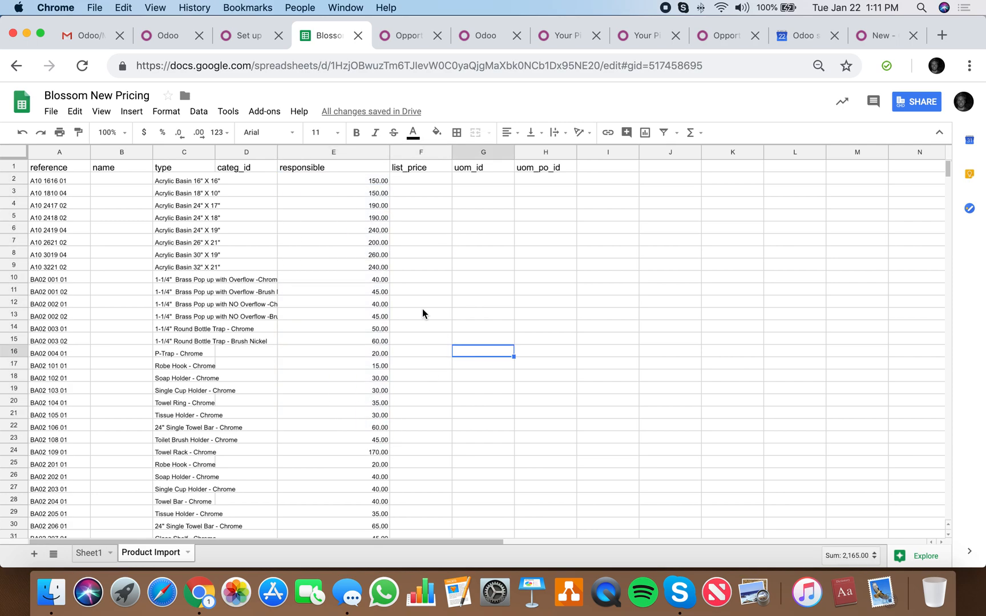
pyautogui.click(420, 205)
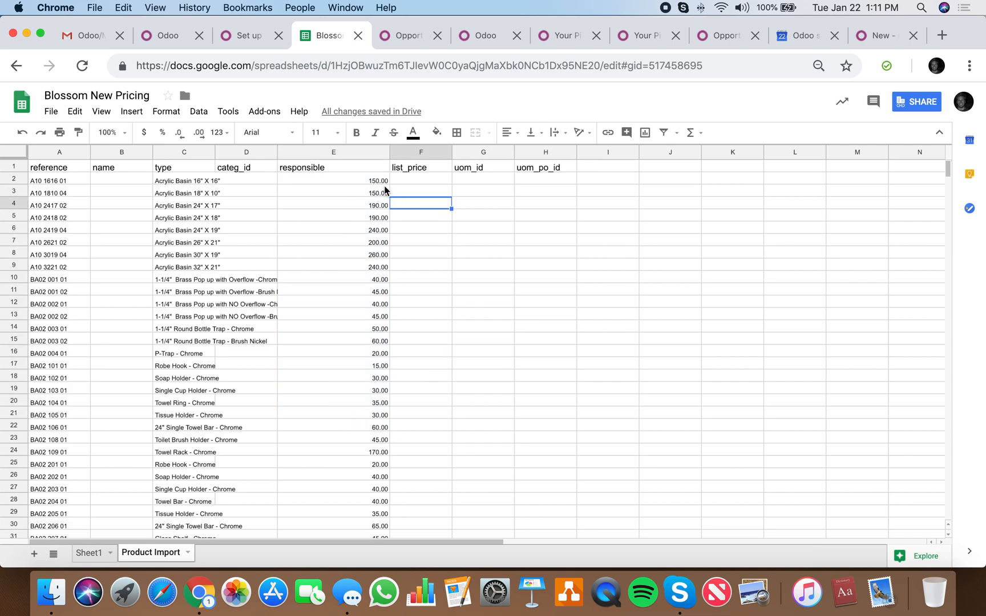
pyautogui.click(333, 152)
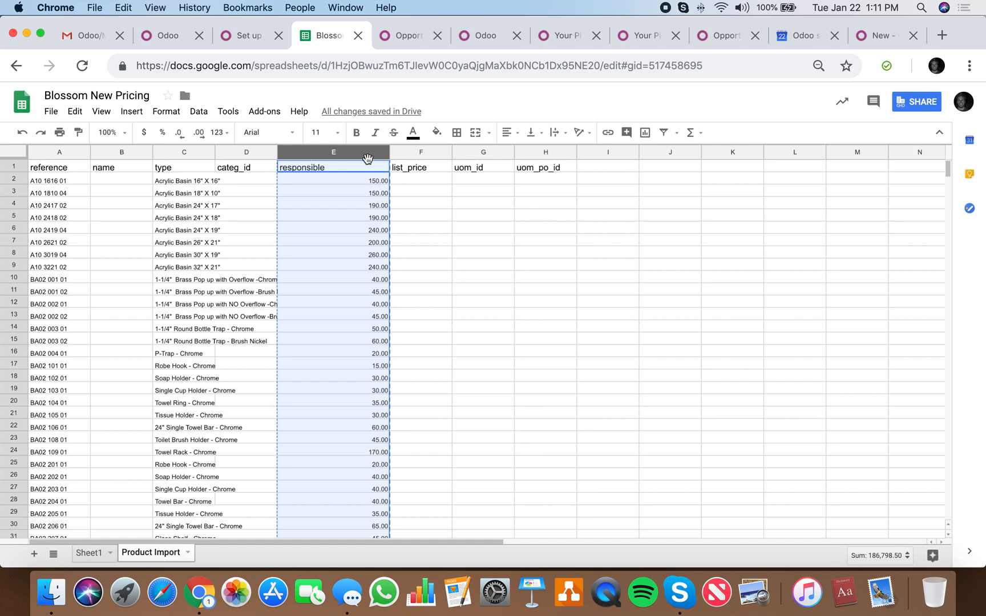
pyautogui.click(420, 183)
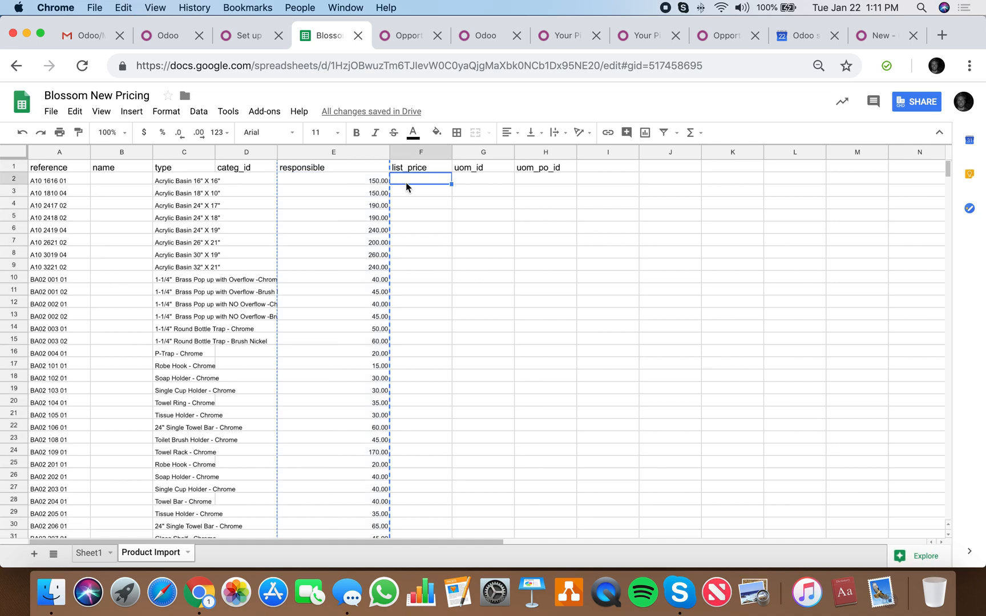
pyautogui.click(421, 152)
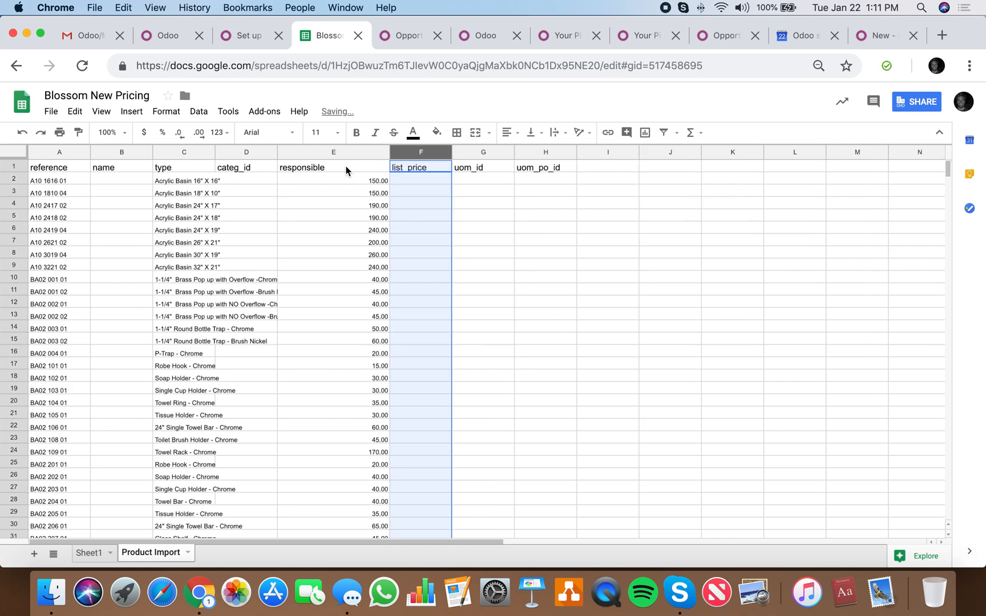
pyautogui.write('list_pricr')
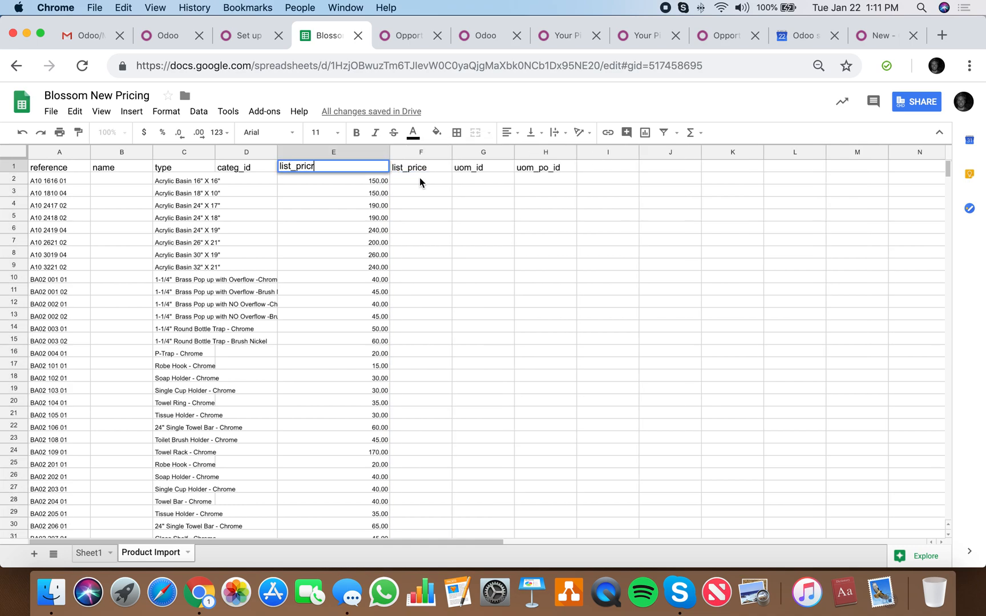
pyautogui.write('respoi')
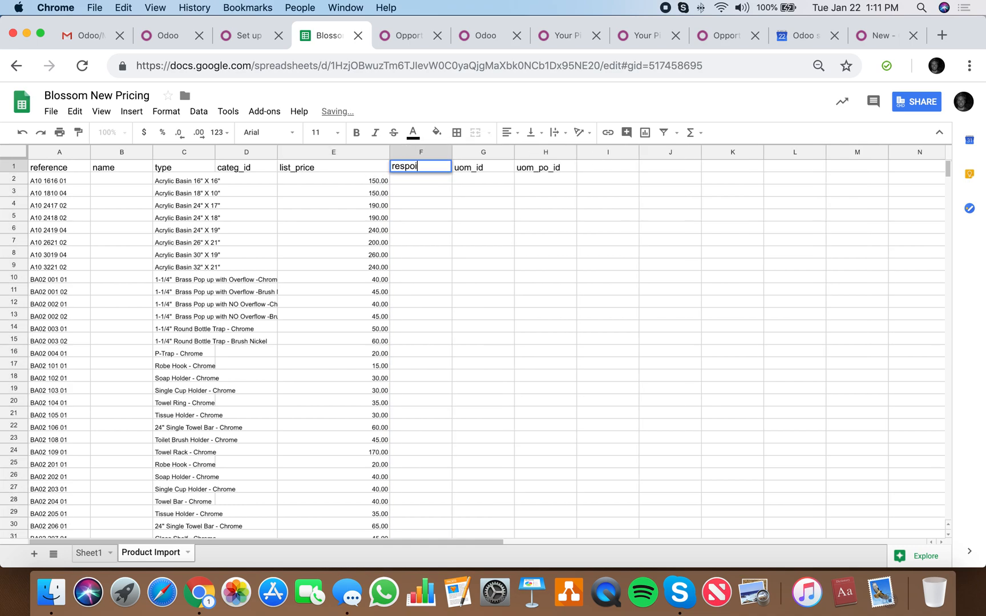
pyautogui.press('Enter')
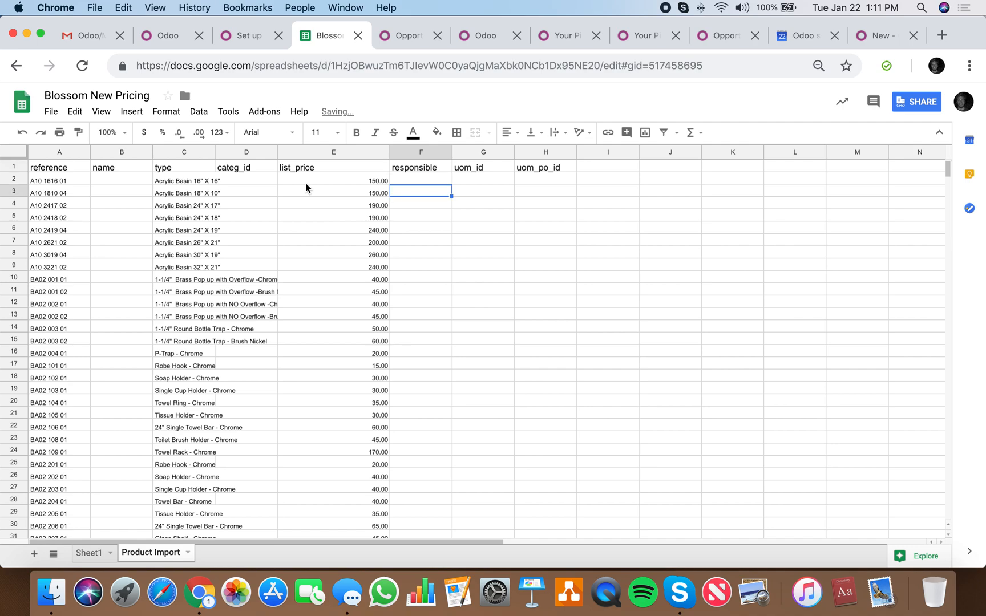
# Step: Check Odoo's Internal Reference field name and start retitling the reference column 'default_code'
pyautogui.click(184, 152)
pyautogui.write('name')
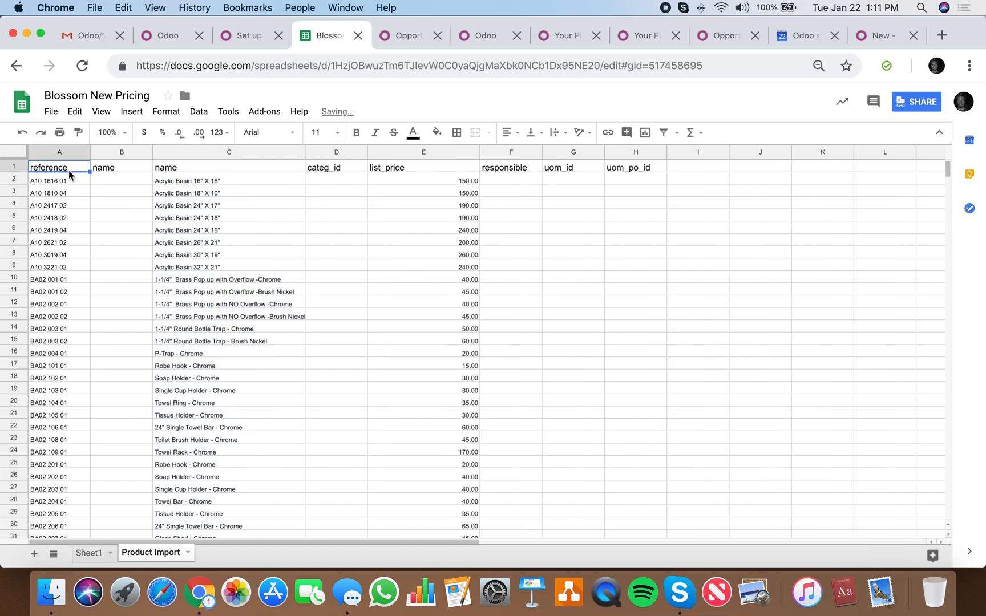
pyautogui.click(877, 36)
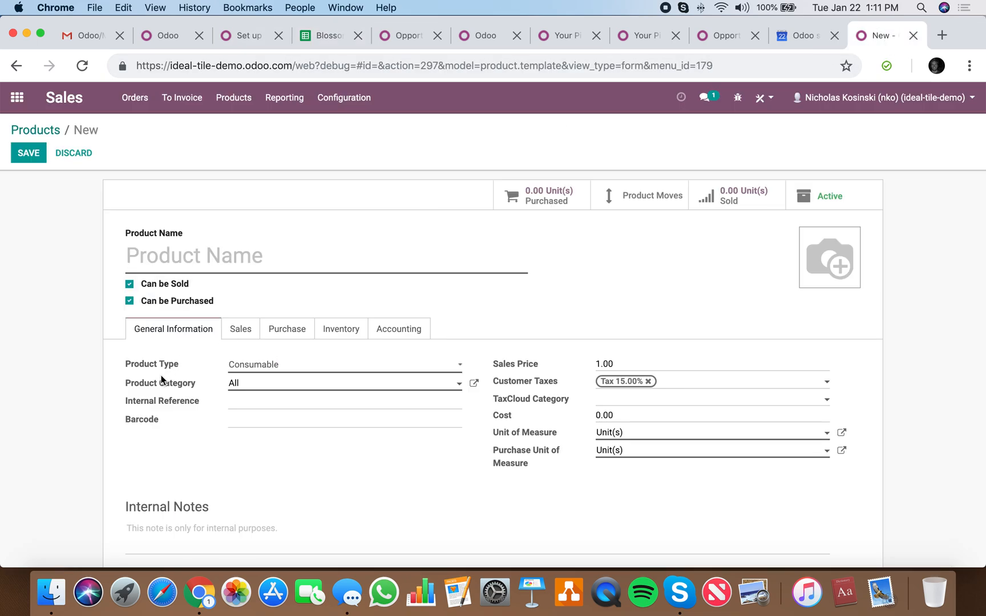
pyautogui.moveTo(154, 404)
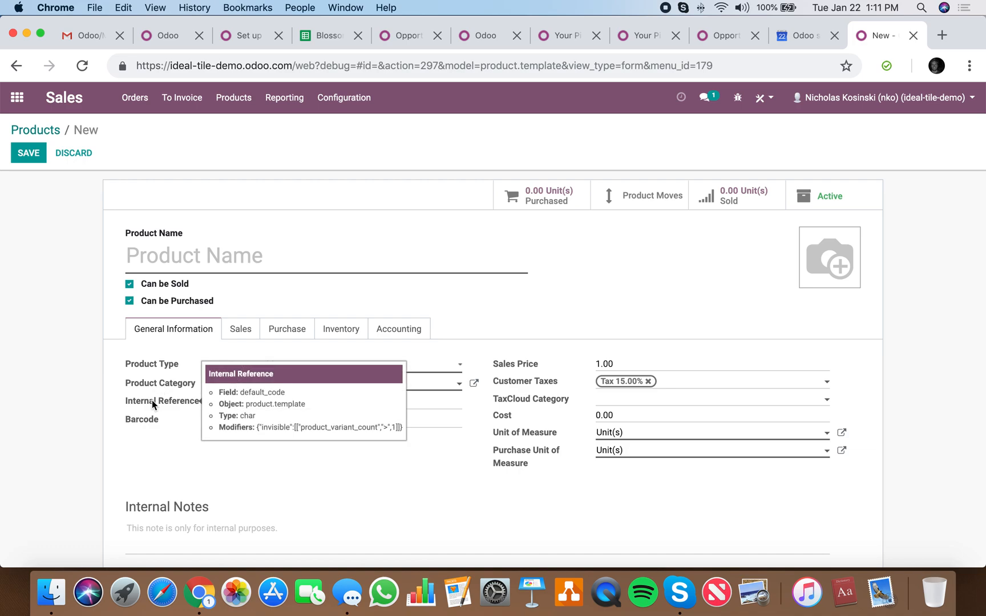
pyautogui.click(322, 36)
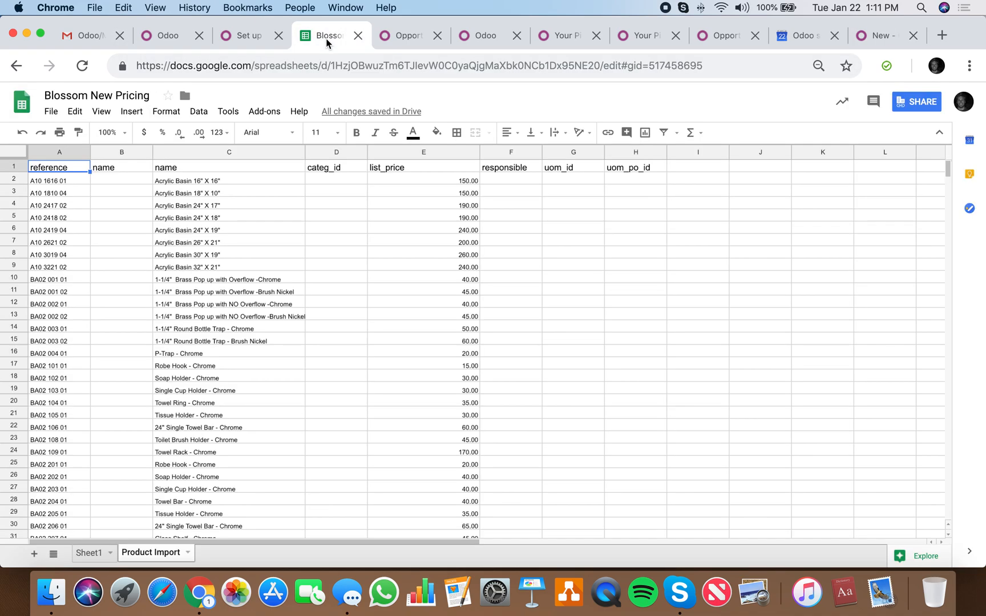
pyautogui.write('default_code')
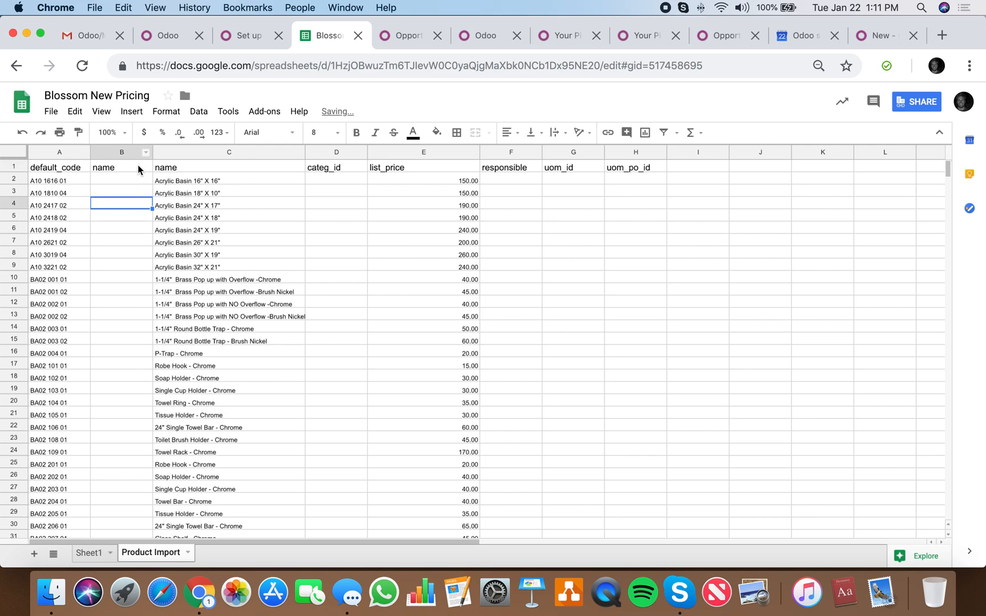
pyautogui.rightClick(121, 153)
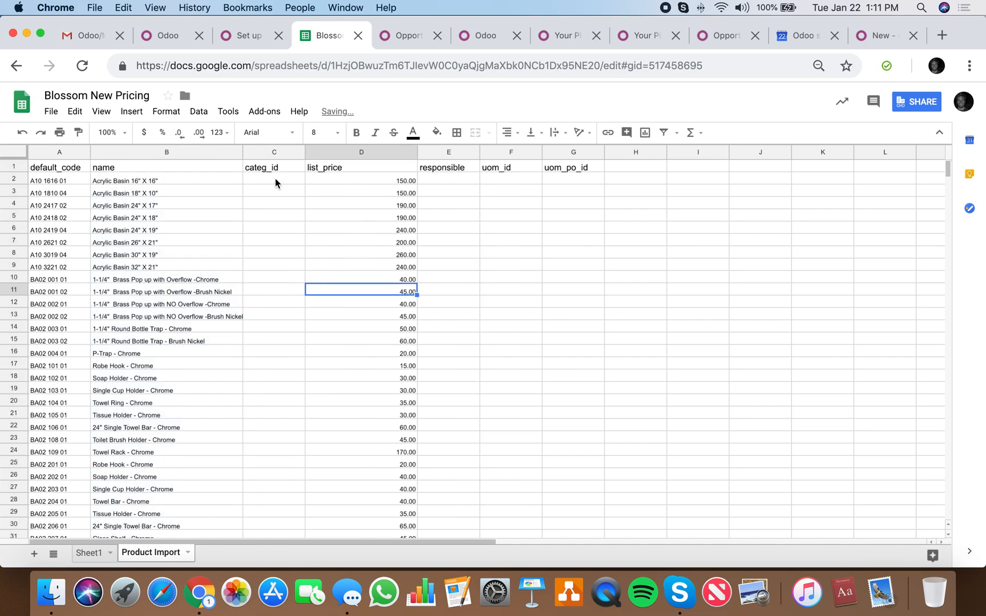
pyautogui.click(274, 181)
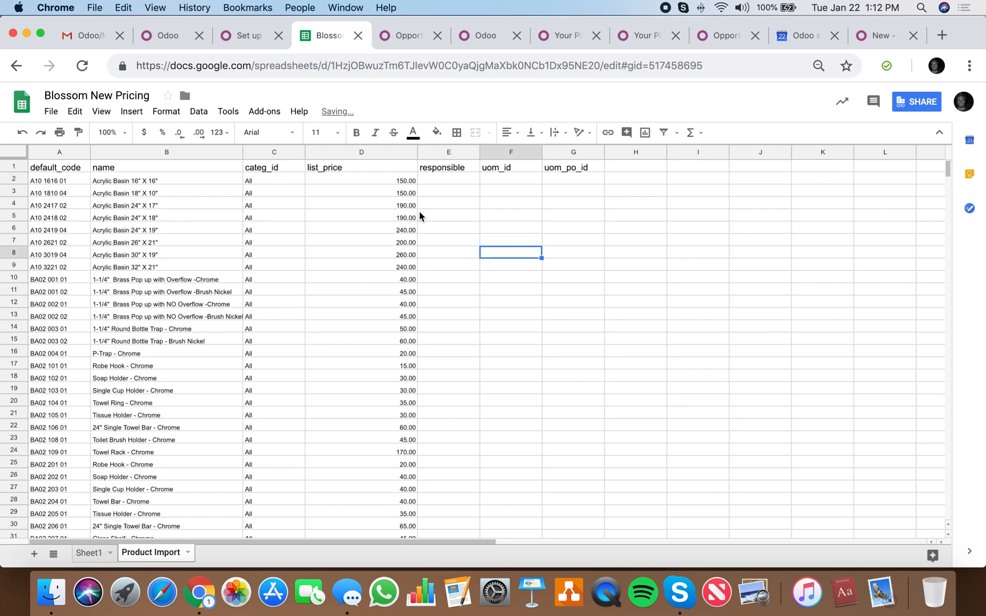
pyautogui.write('N')
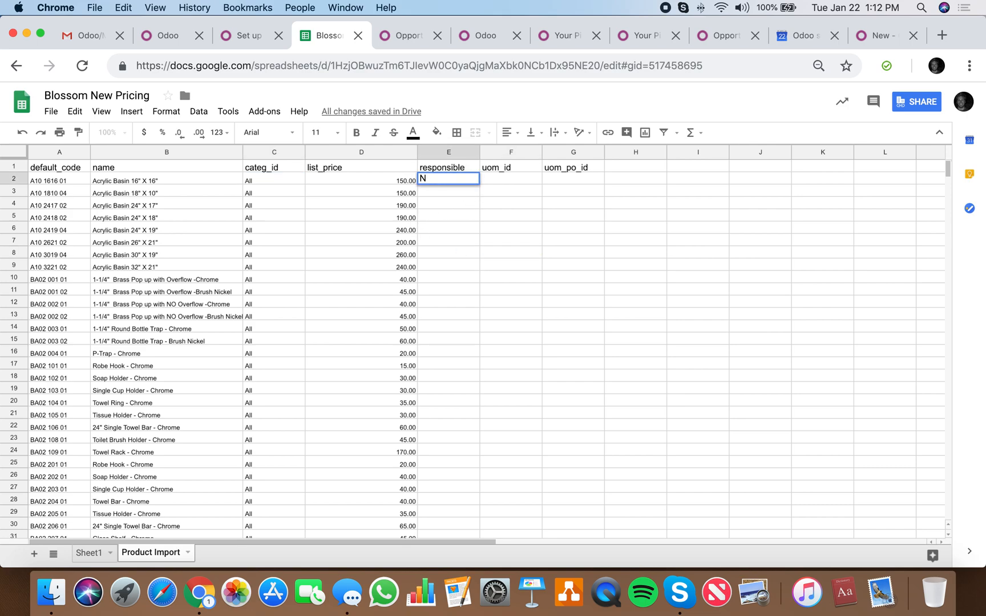
pyautogui.write('icholas Kos')
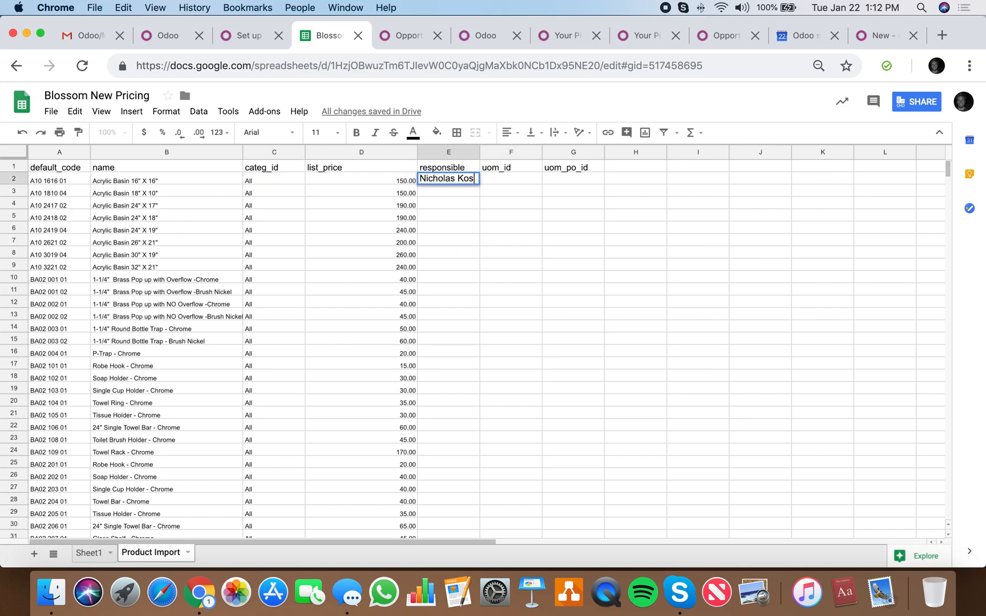
pyautogui.write('inski (')
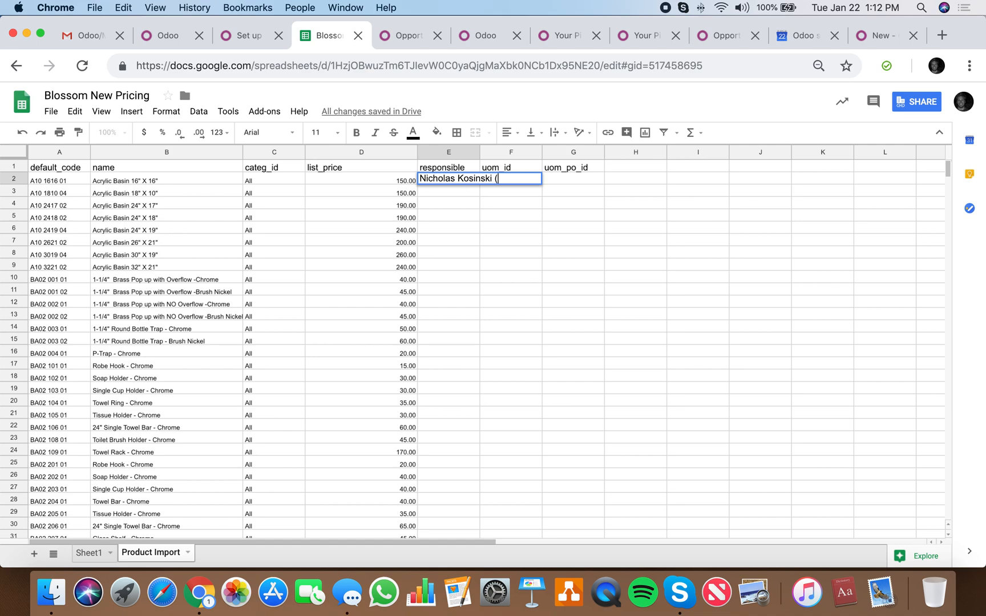
pyautogui.press('Enter')
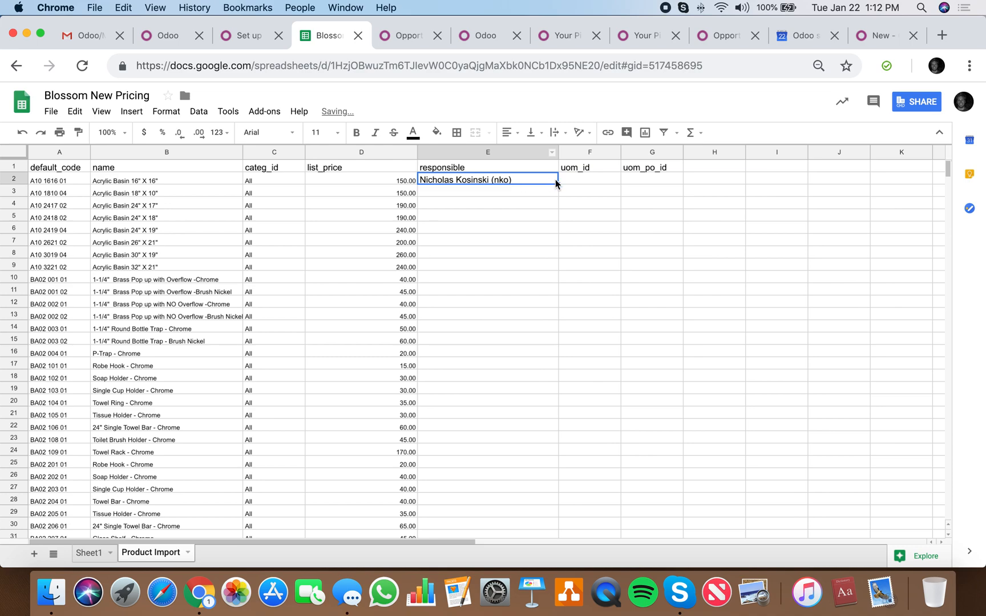
# Step: Fill the unit columns with Unit(s) and download the sheet as CSV
pyautogui.write('Unit(s')
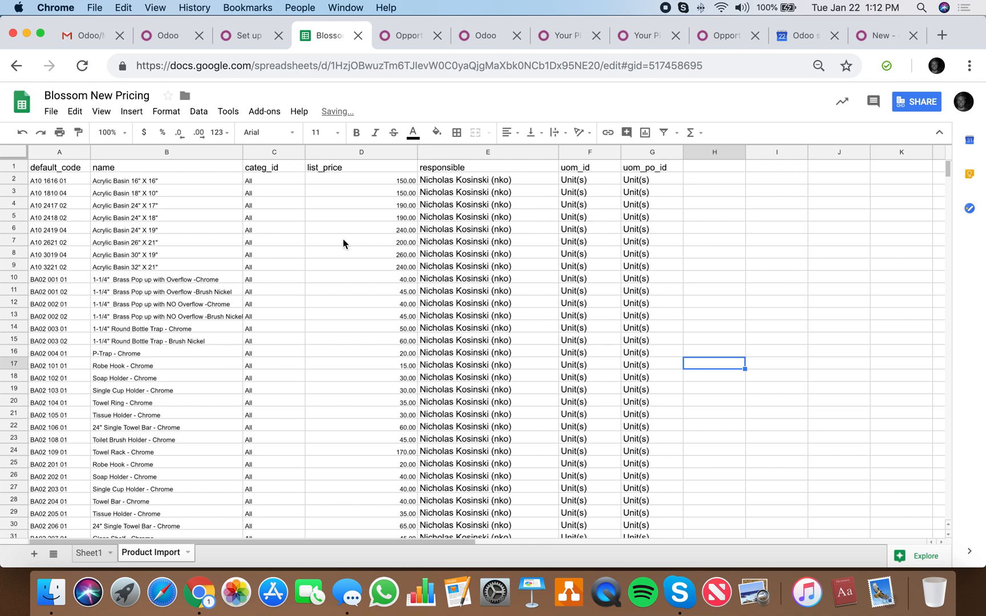
pyautogui.click(51, 112)
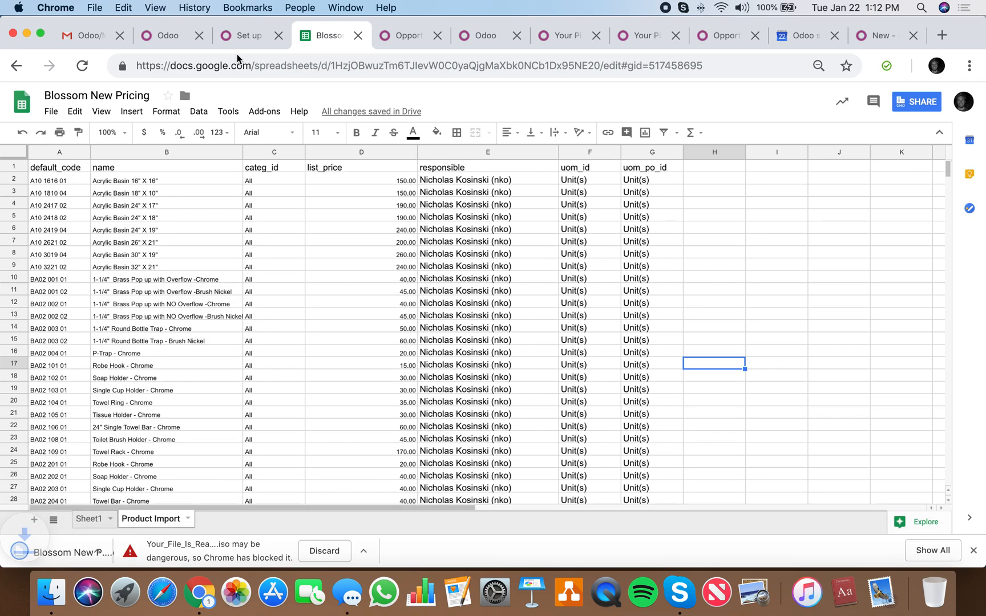
# Step: Load 'Blossom New Pricing - Product Import.csv' into Odoo's importer and run Test Import, all columns valid
pyautogui.click(879, 35)
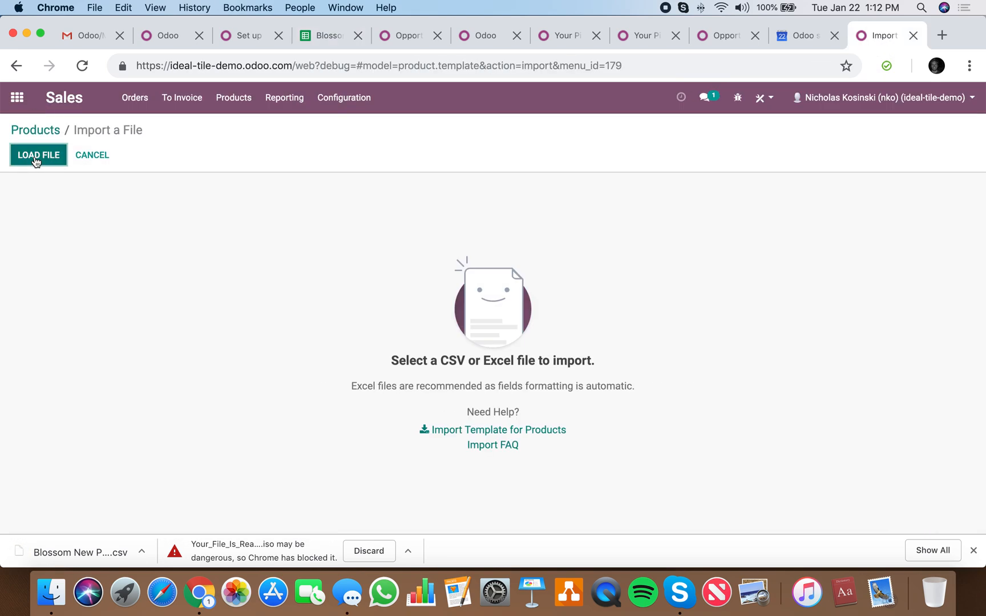
pyautogui.click(37, 154)
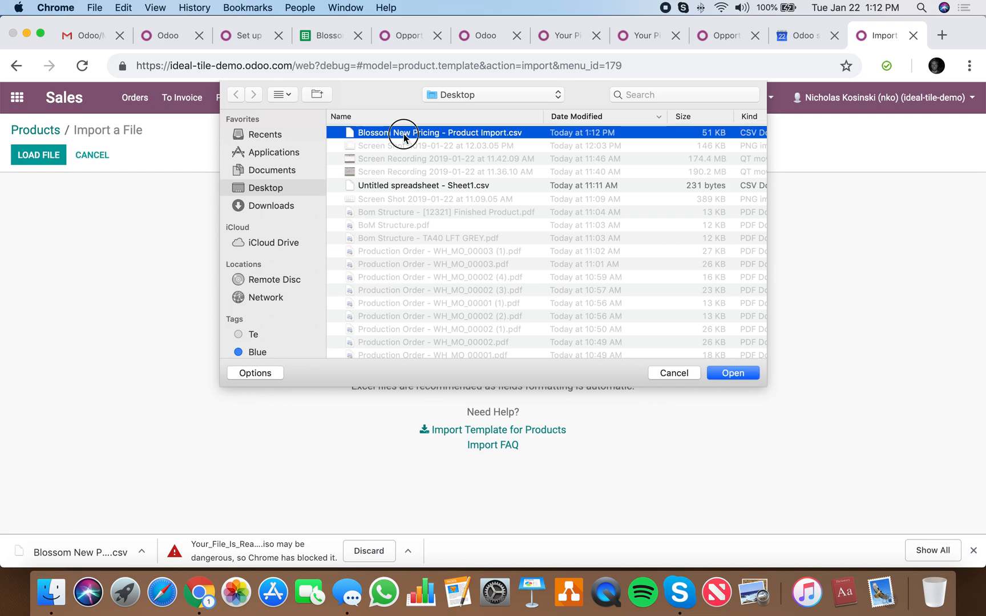
pyautogui.click(733, 373)
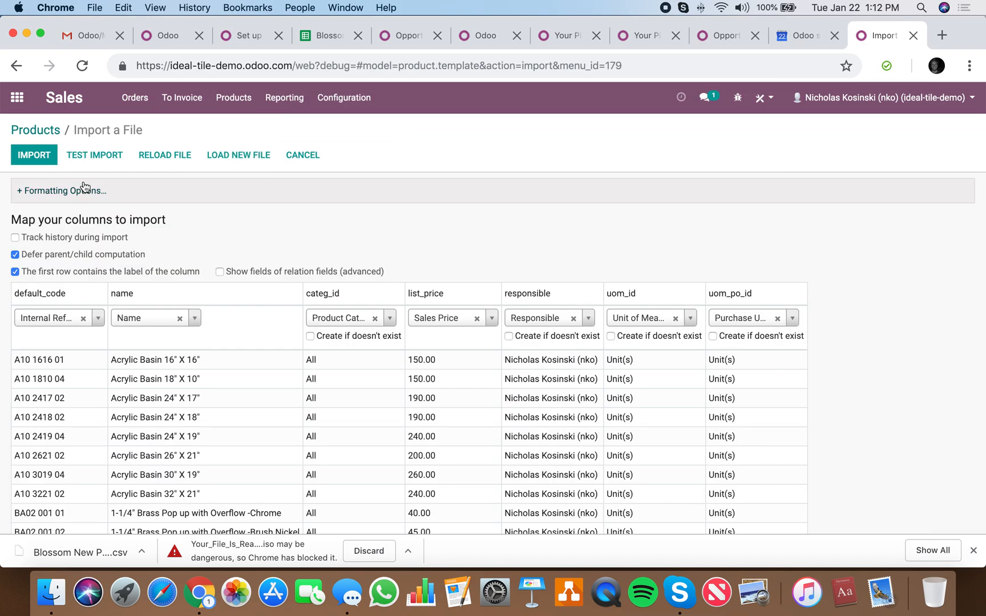
pyautogui.click(95, 155)
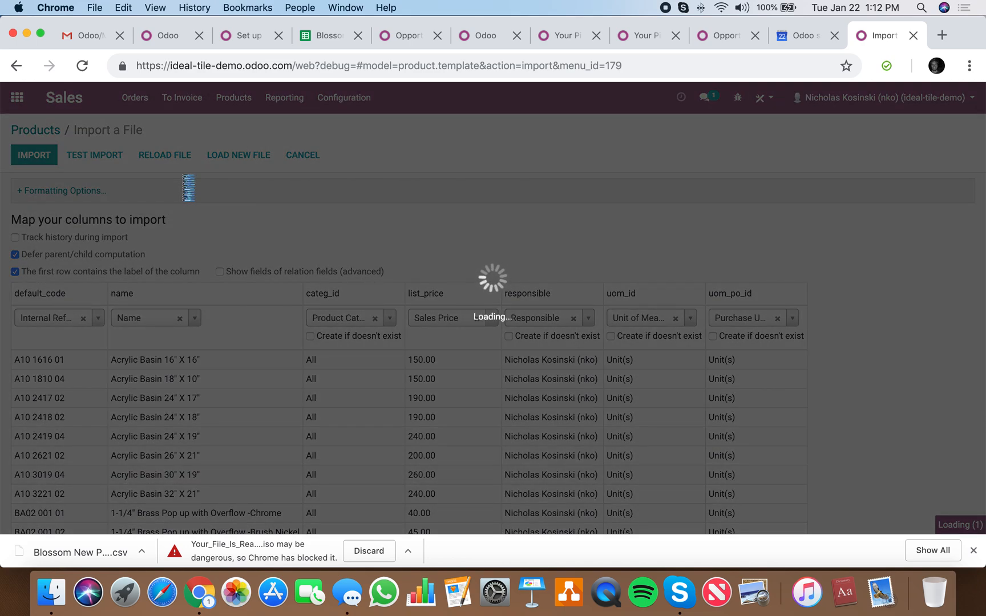
pyautogui.moveTo(460, 591)
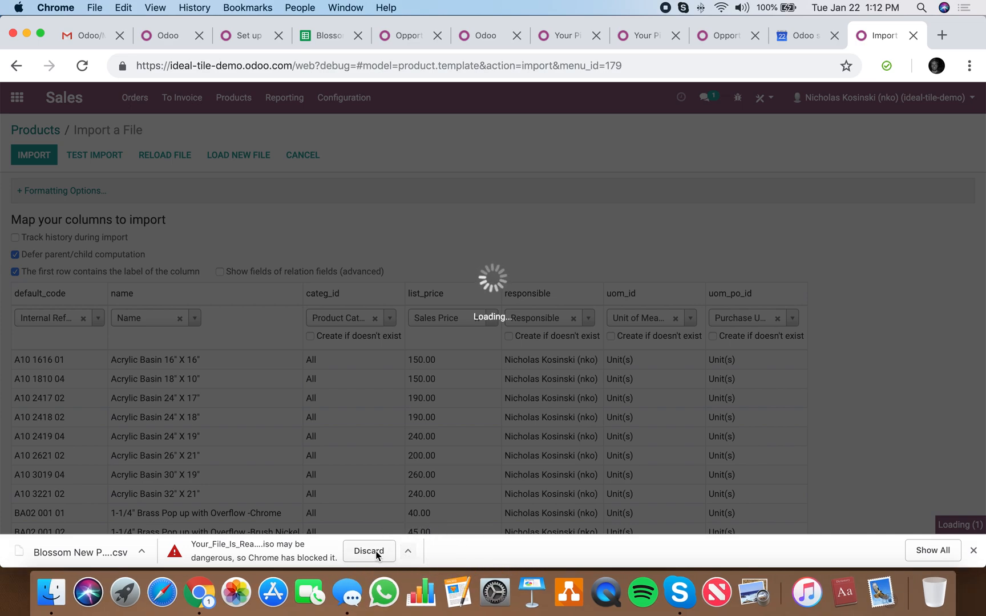
pyautogui.click(369, 551)
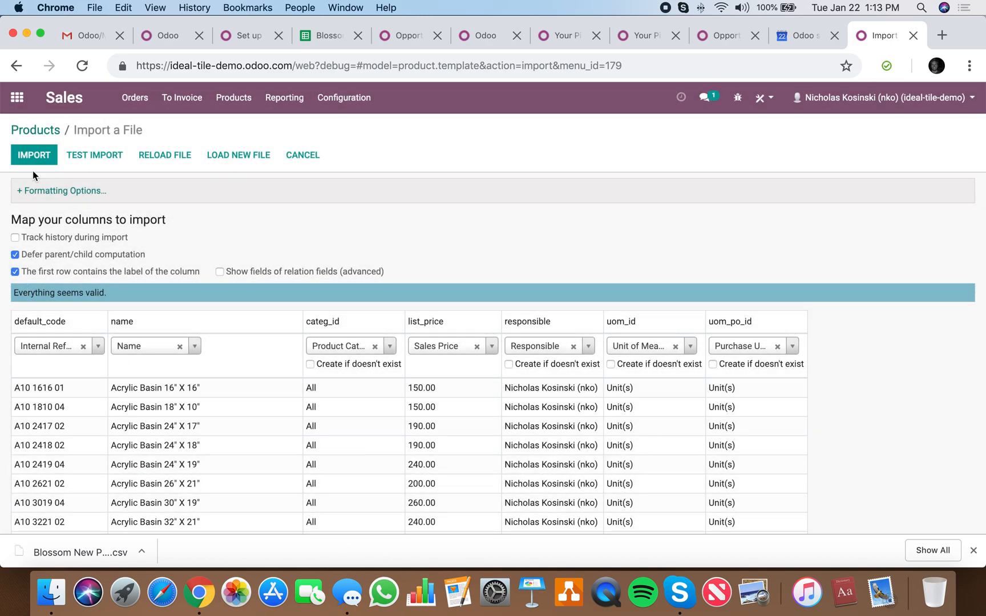
# Step: Run the real import, bringing 518 products into the Sales catalog
pyautogui.click(34, 154)
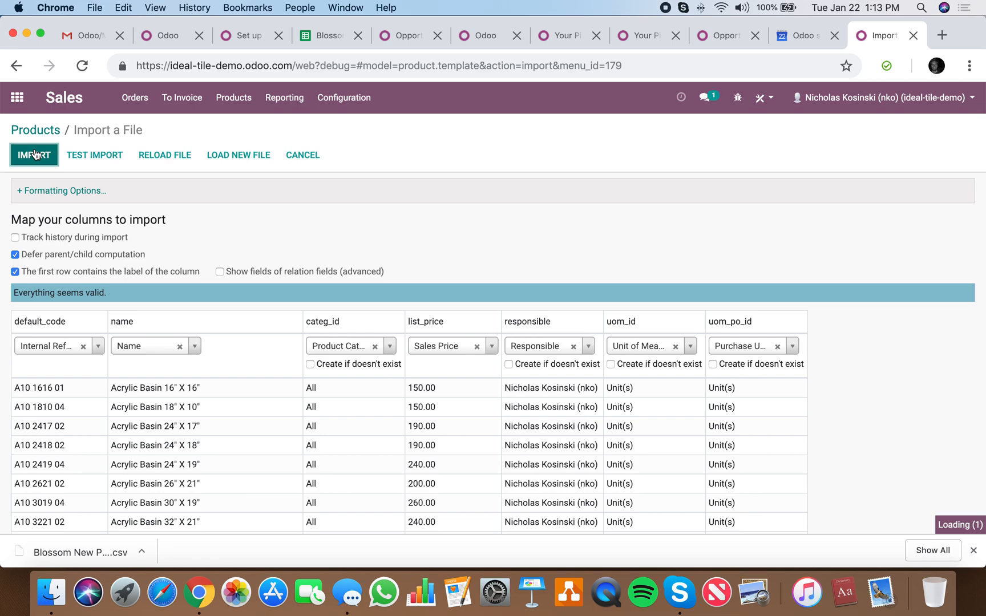
pyautogui.click(32, 155)
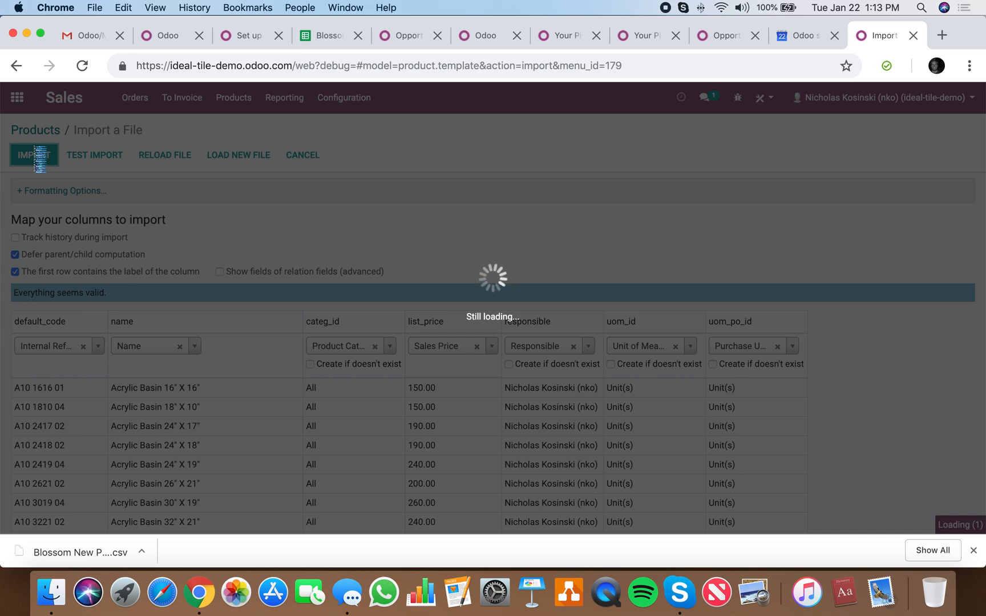
pyautogui.click(31, 154)
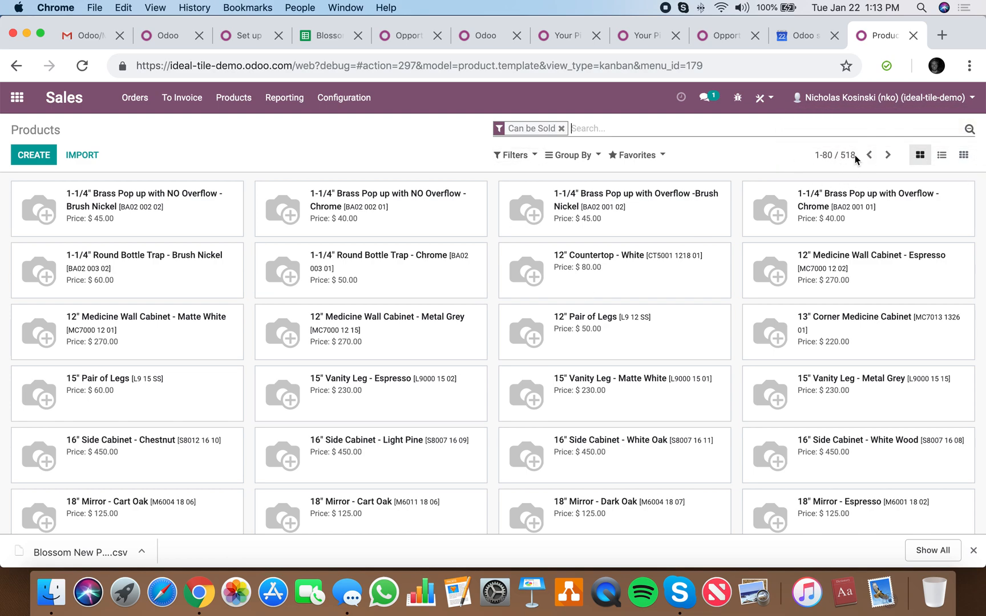
pyautogui.moveTo(849, 167)
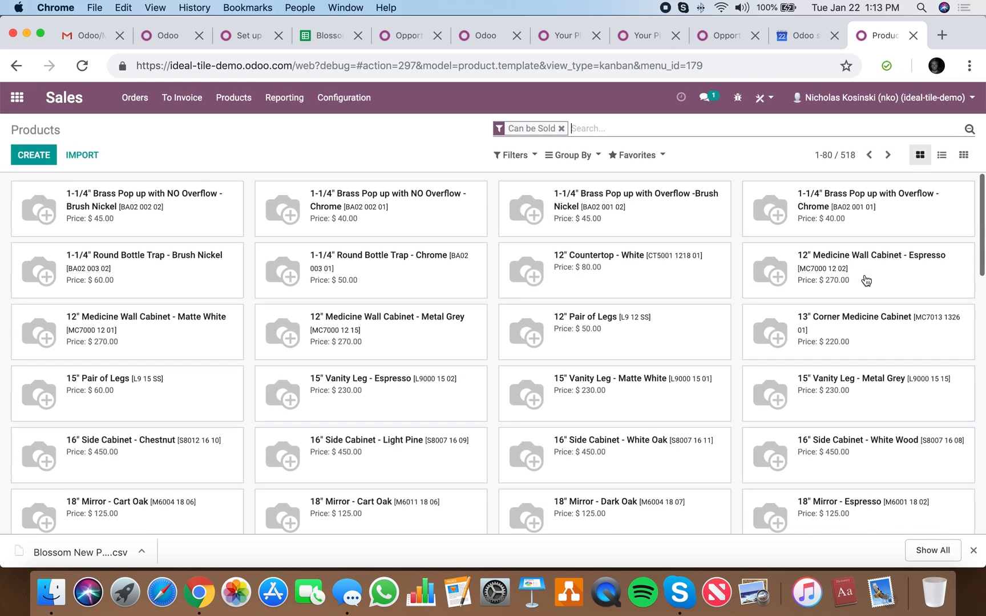
pyautogui.moveTo(837, 161)
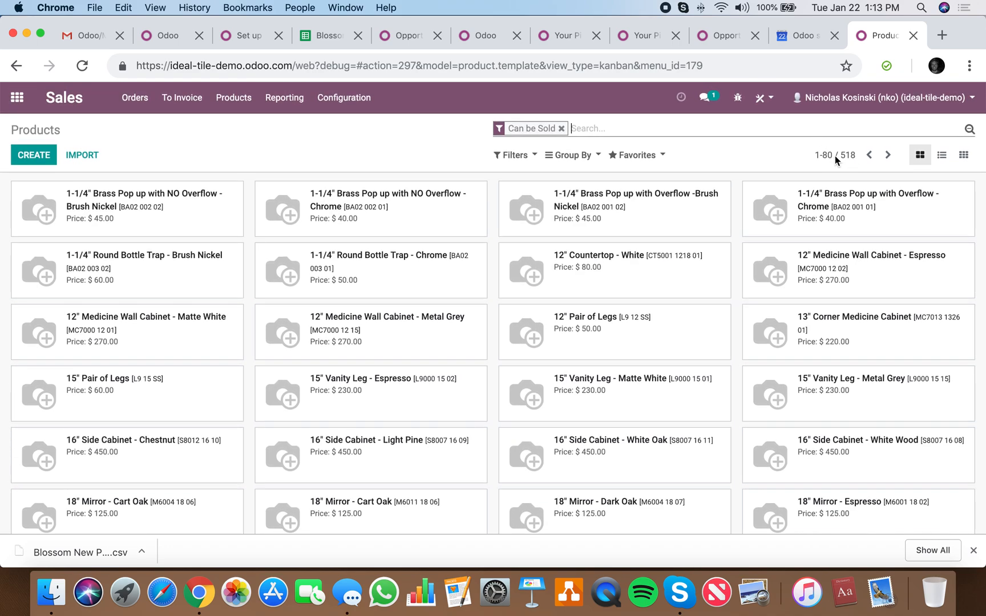
# Step: Show the products as a list with all 518 records on one page
pyautogui.click(827, 155)
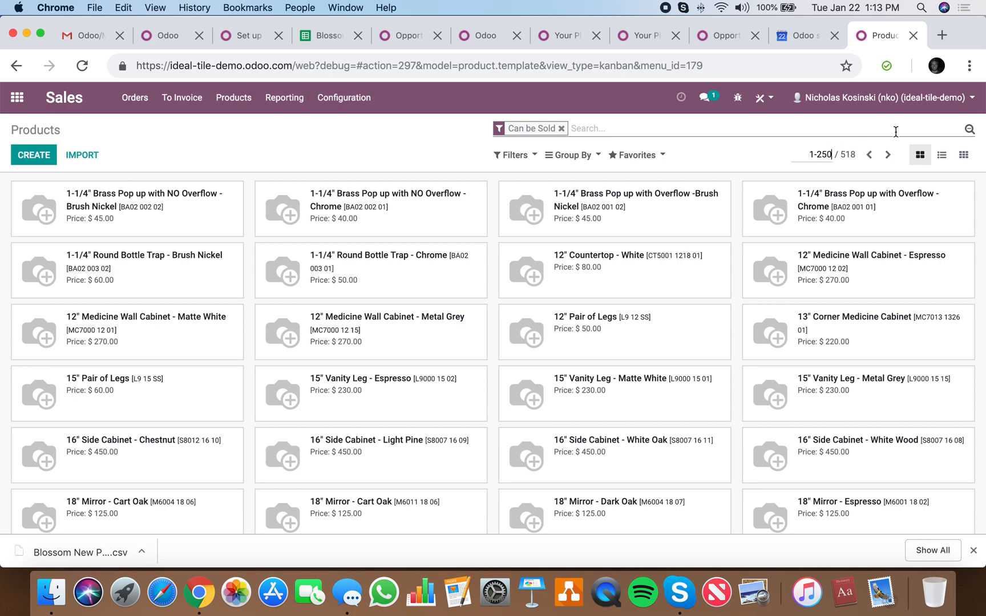
pyautogui.click(942, 154)
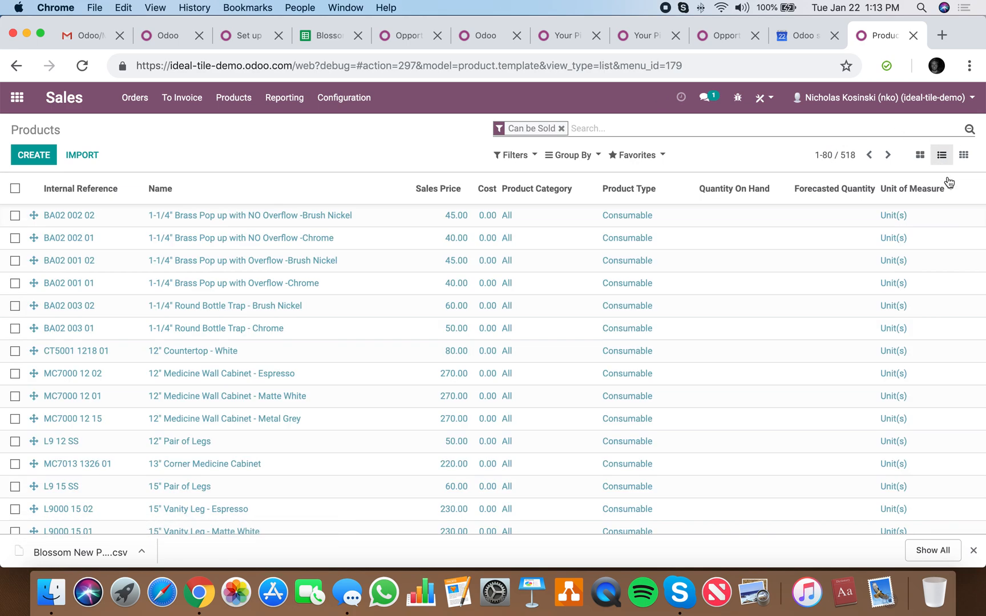
pyautogui.moveTo(834, 160)
pyautogui.write('51')
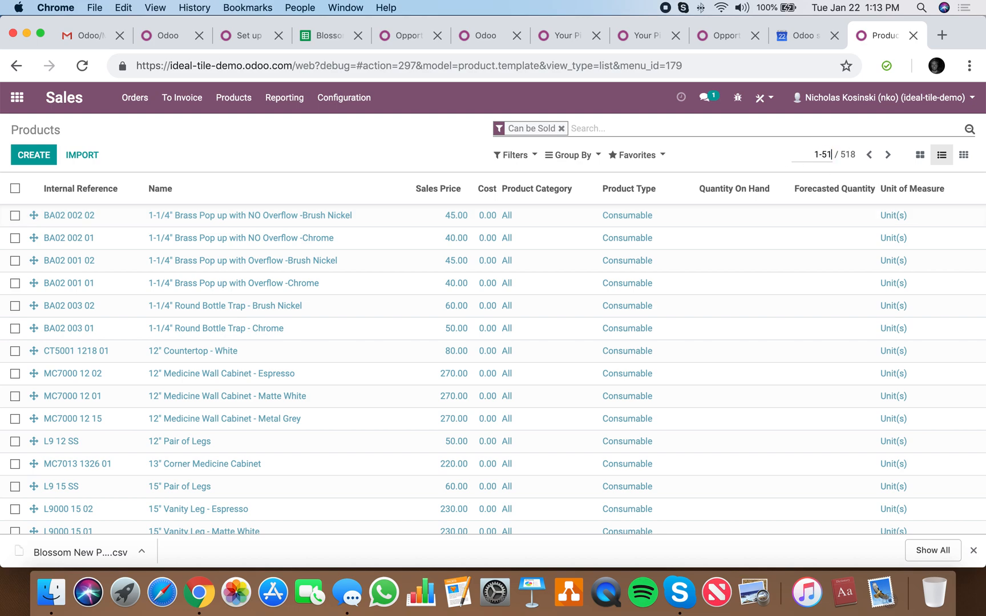
pyautogui.click(821, 155)
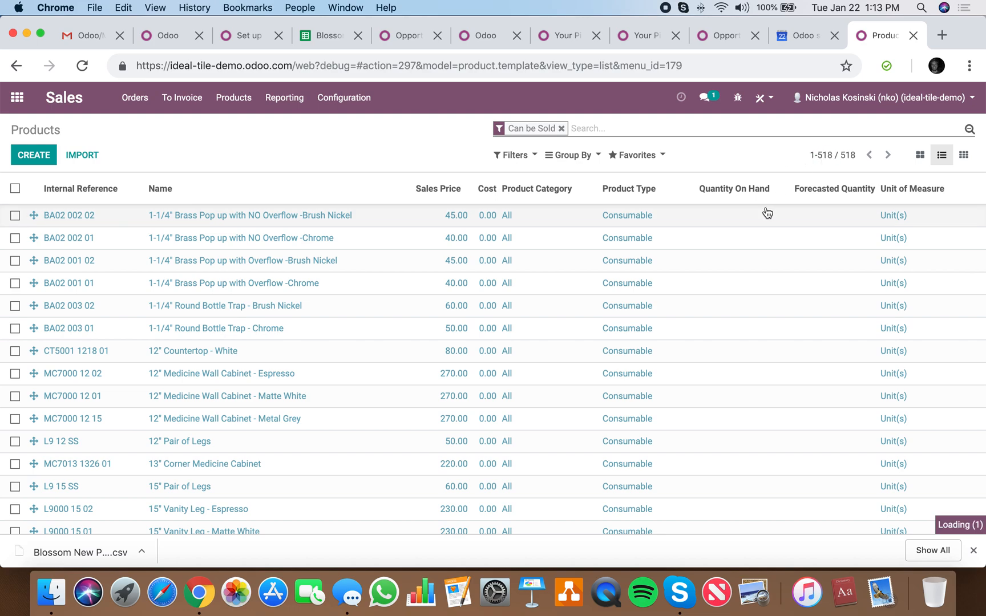
pyautogui.scroll(-3)
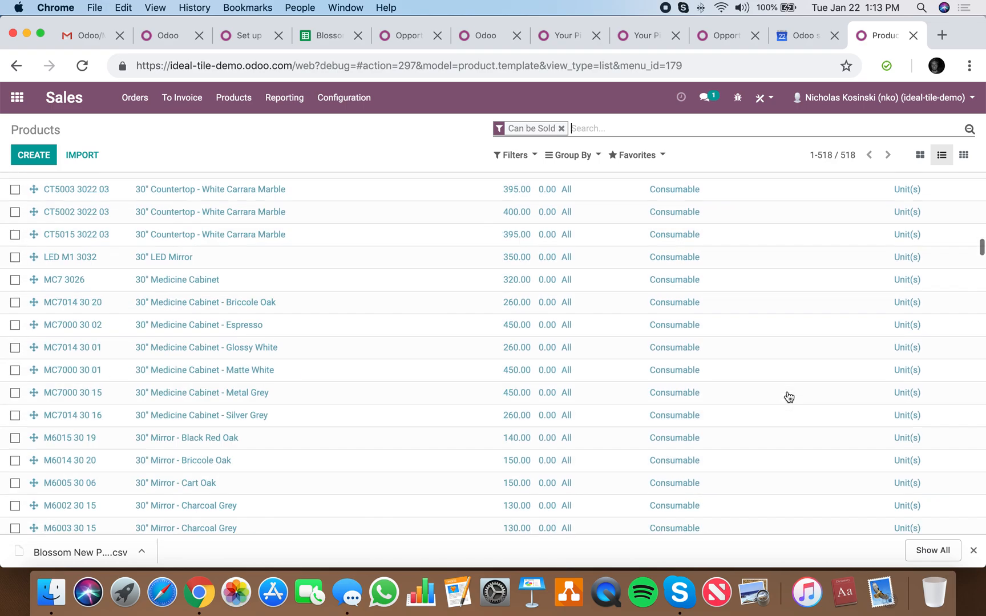
pyautogui.scroll(-3)
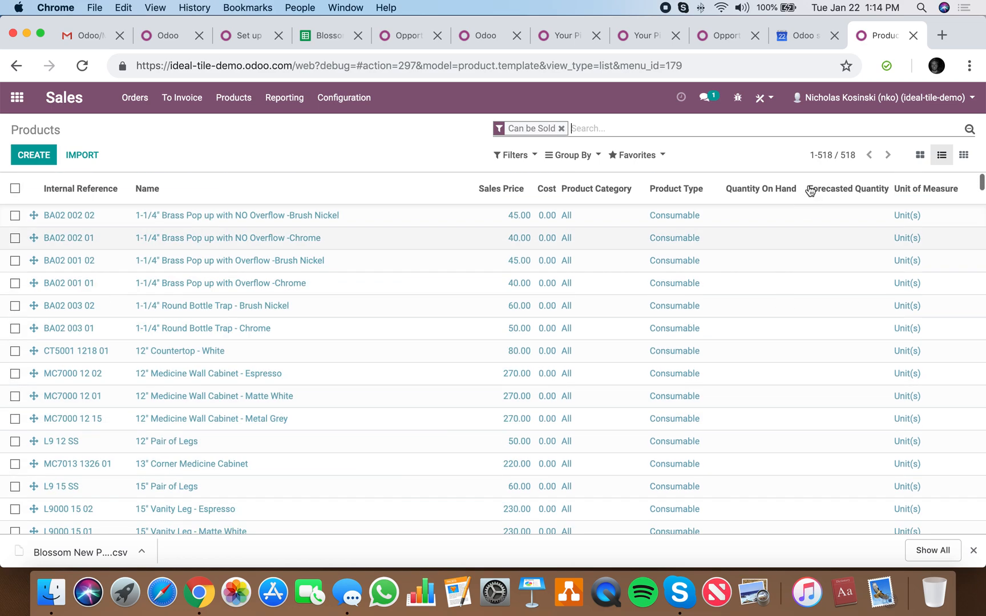
# Step: Adjust the pager range and move on to records 401–518 of 518
pyautogui.click(821, 155)
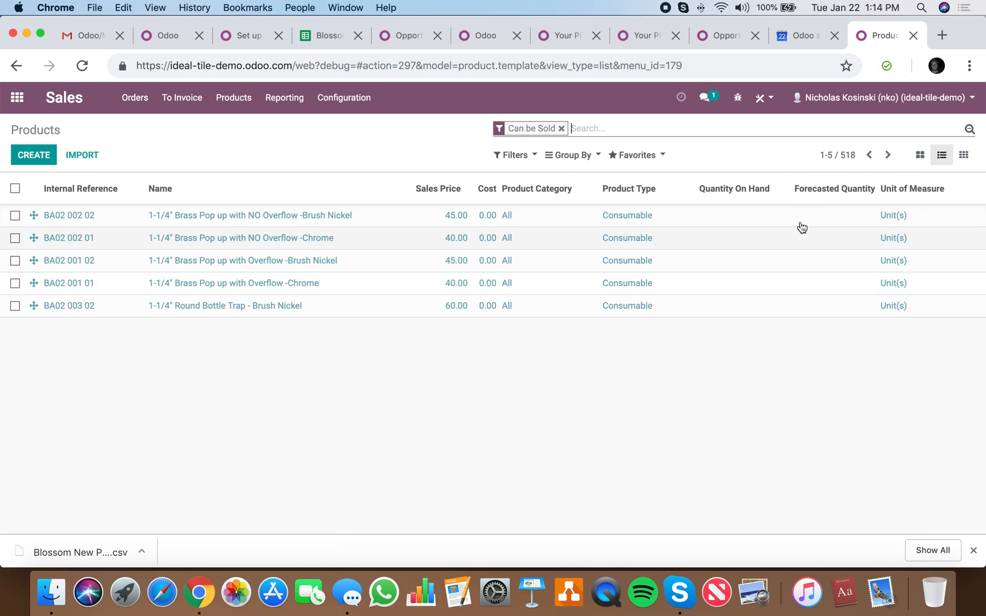
pyautogui.click(890, 155)
pyautogui.write('1')
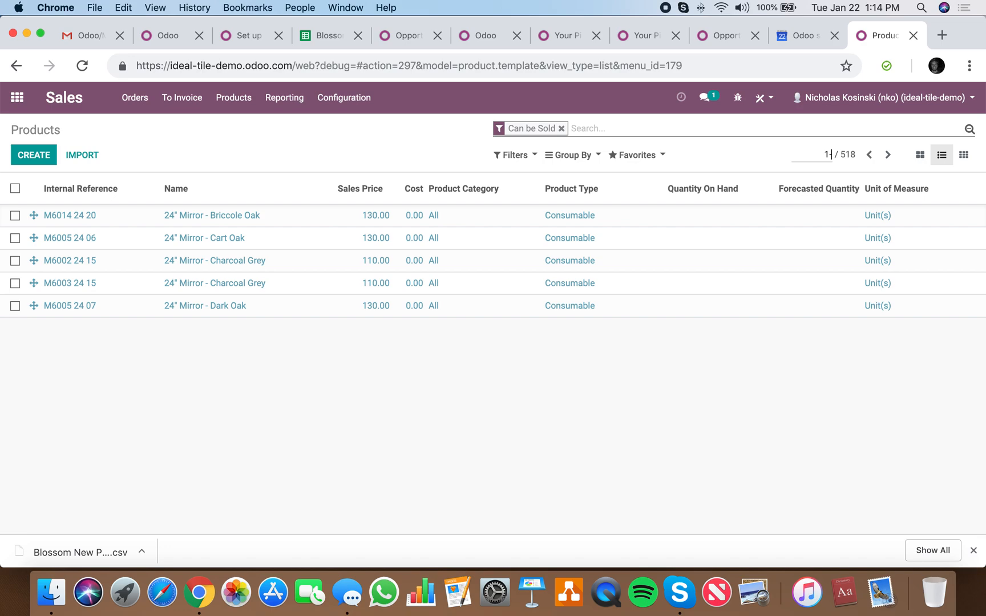
pyautogui.click(821, 154)
pyautogui.write('-400')
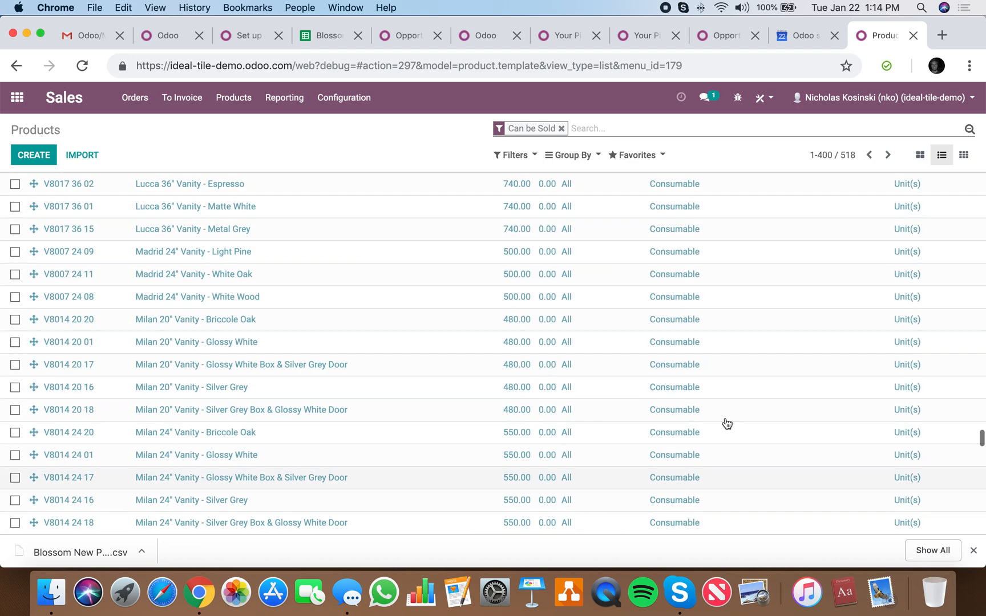
pyautogui.click(888, 155)
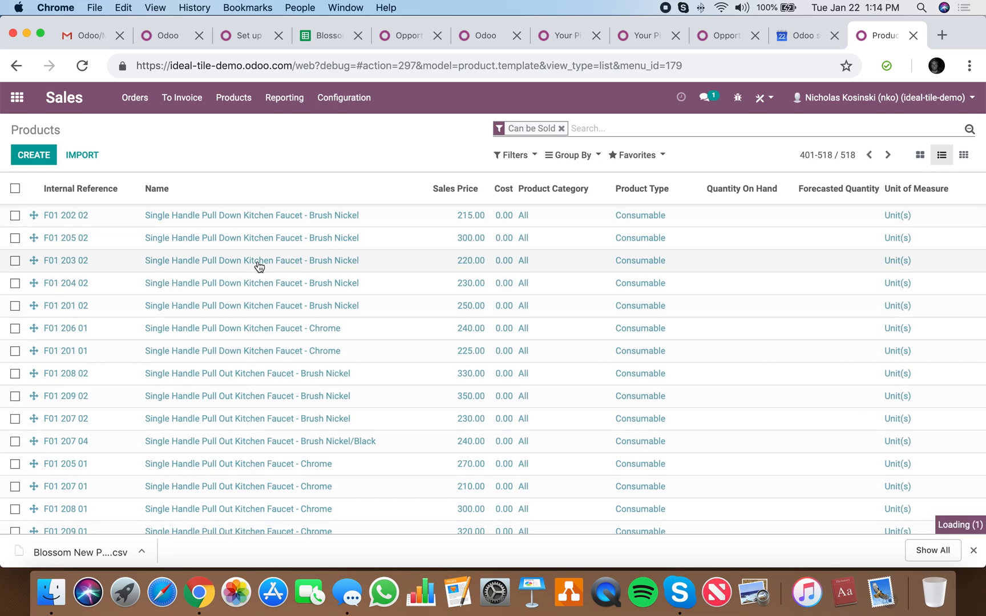
# Step: View a Brush Nickel faucet, search 'F01 207' to find three matches, then return to the apps home
pyautogui.click(258, 261)
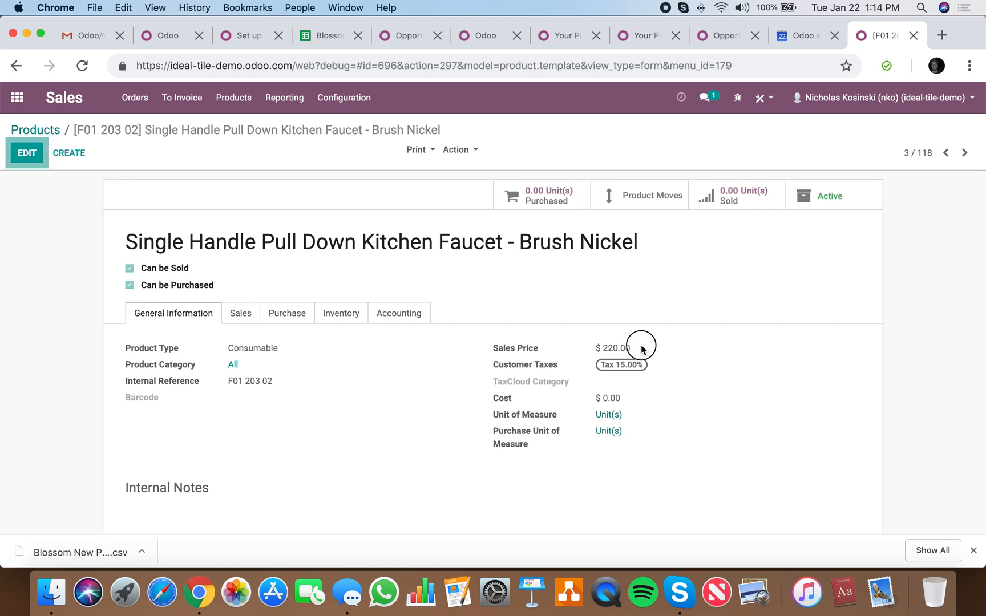
pyautogui.doubleClick(252, 348)
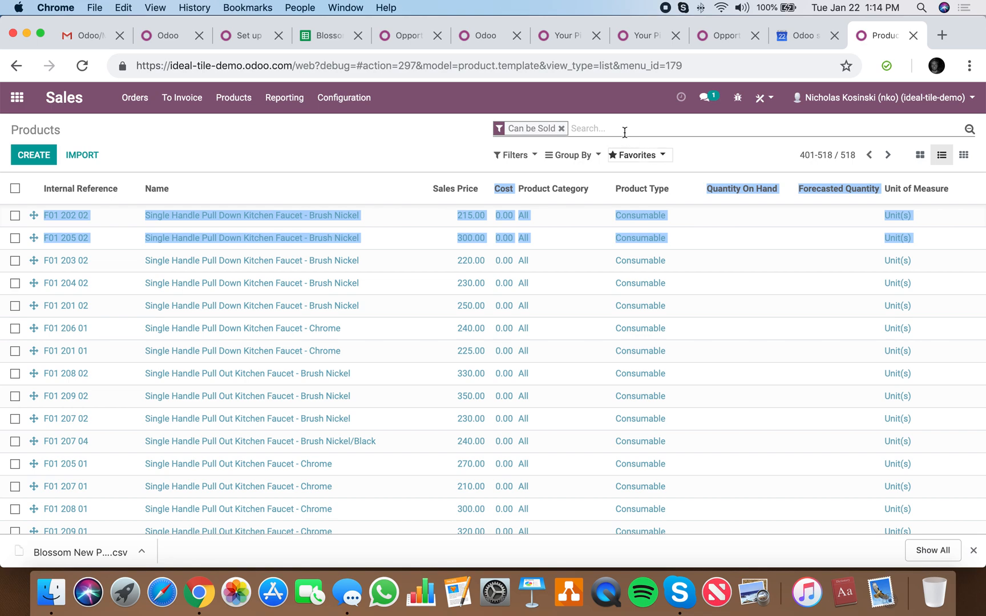
pyautogui.click(624, 128)
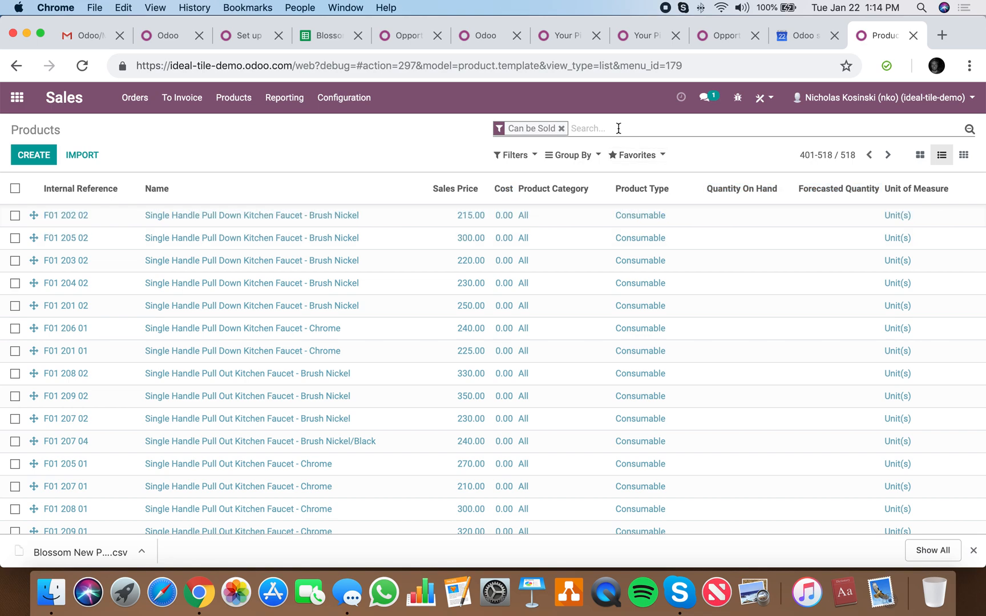
pyautogui.write('F01 207')
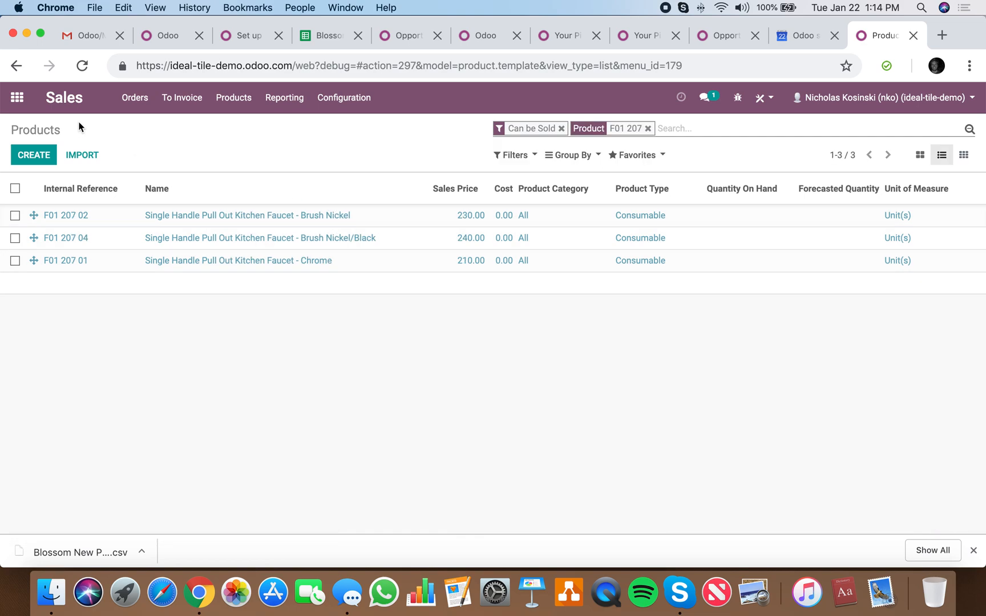
pyautogui.click(17, 98)
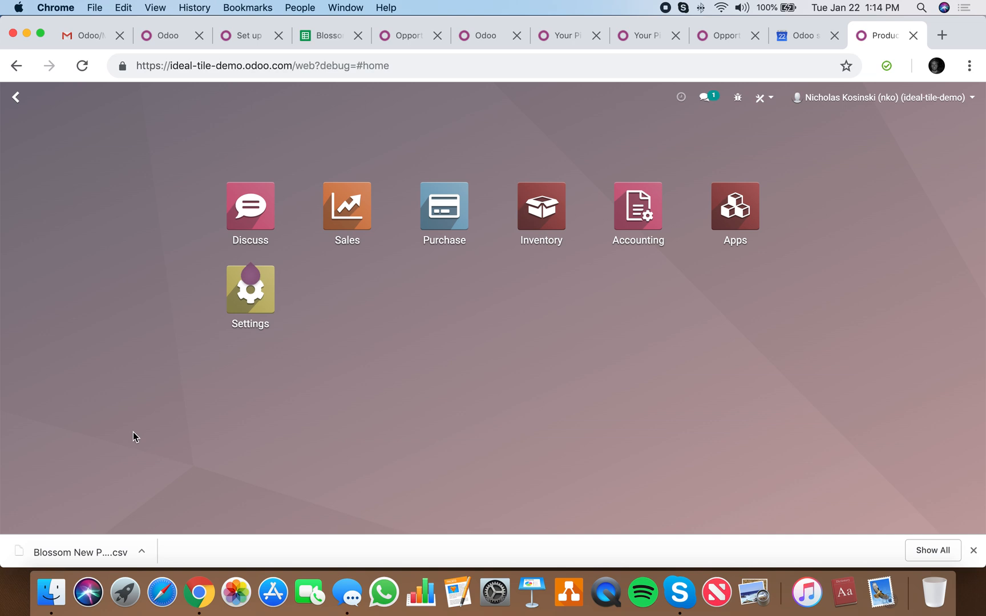